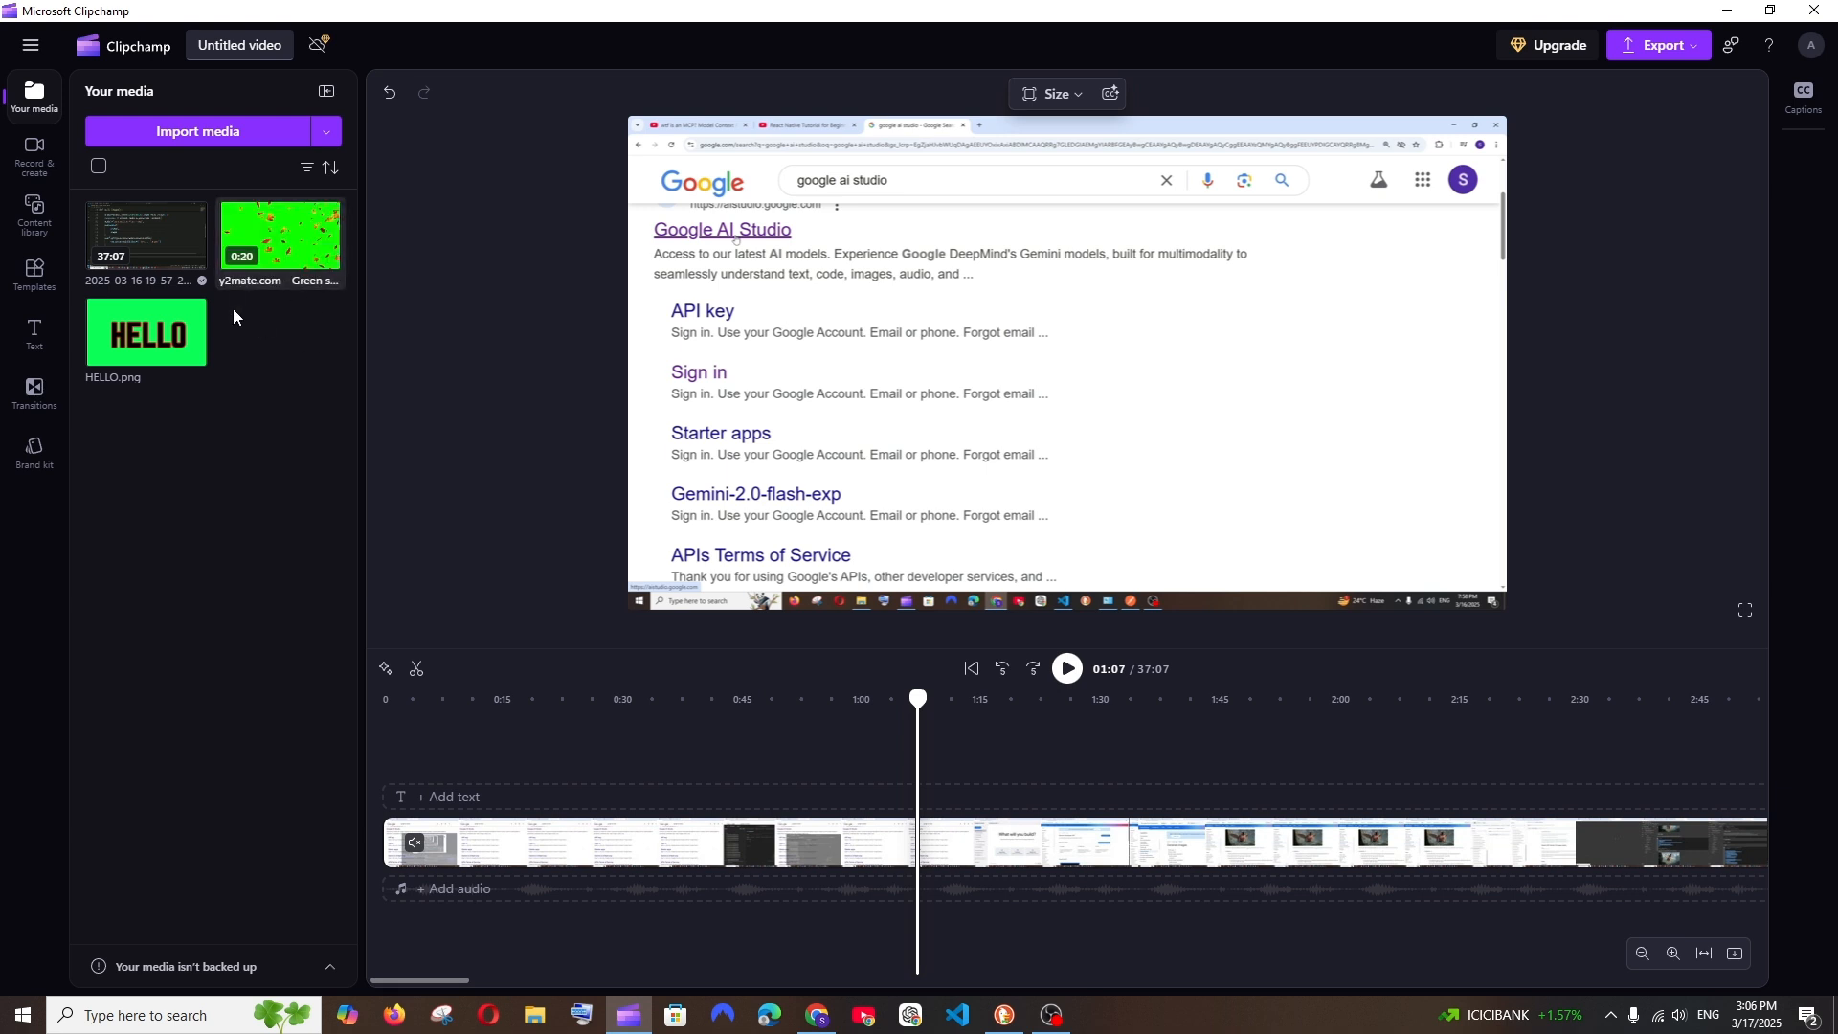
mouse_move(249, 251)
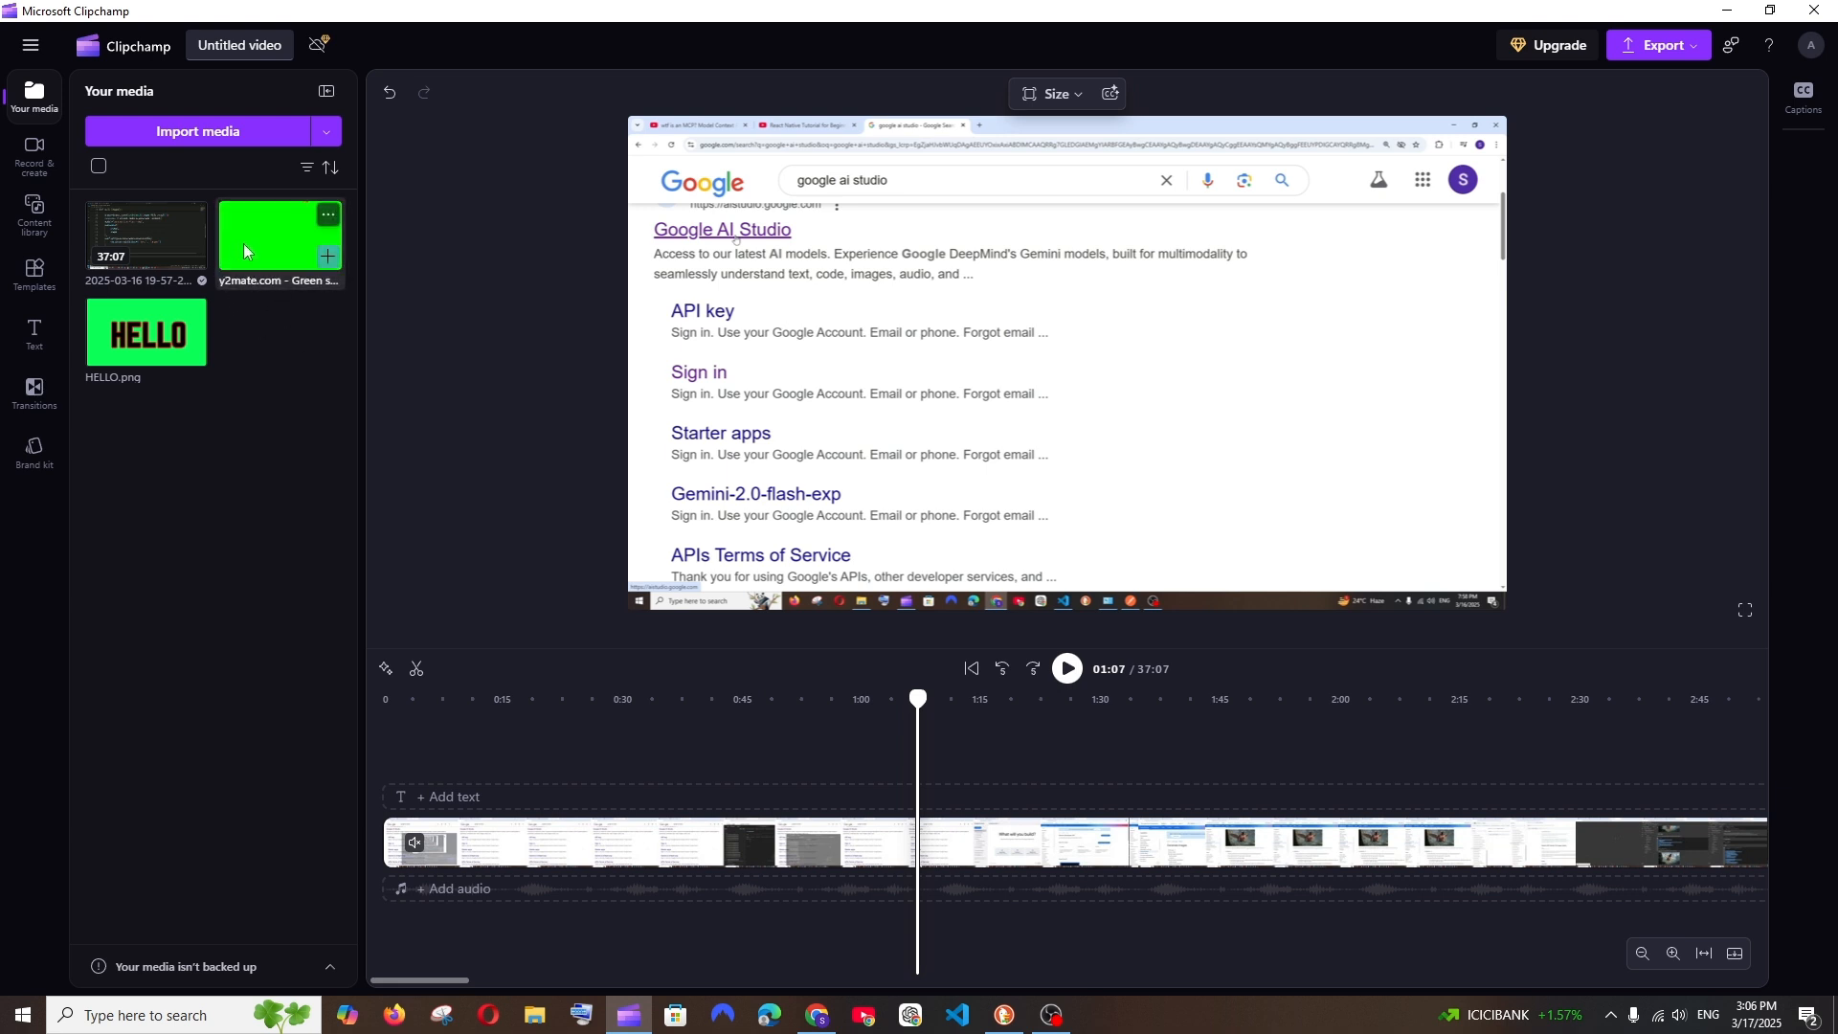
- Place the leaves video on a track above the recording at about 0:55 and preview it
drag(280, 233, 840, 729)
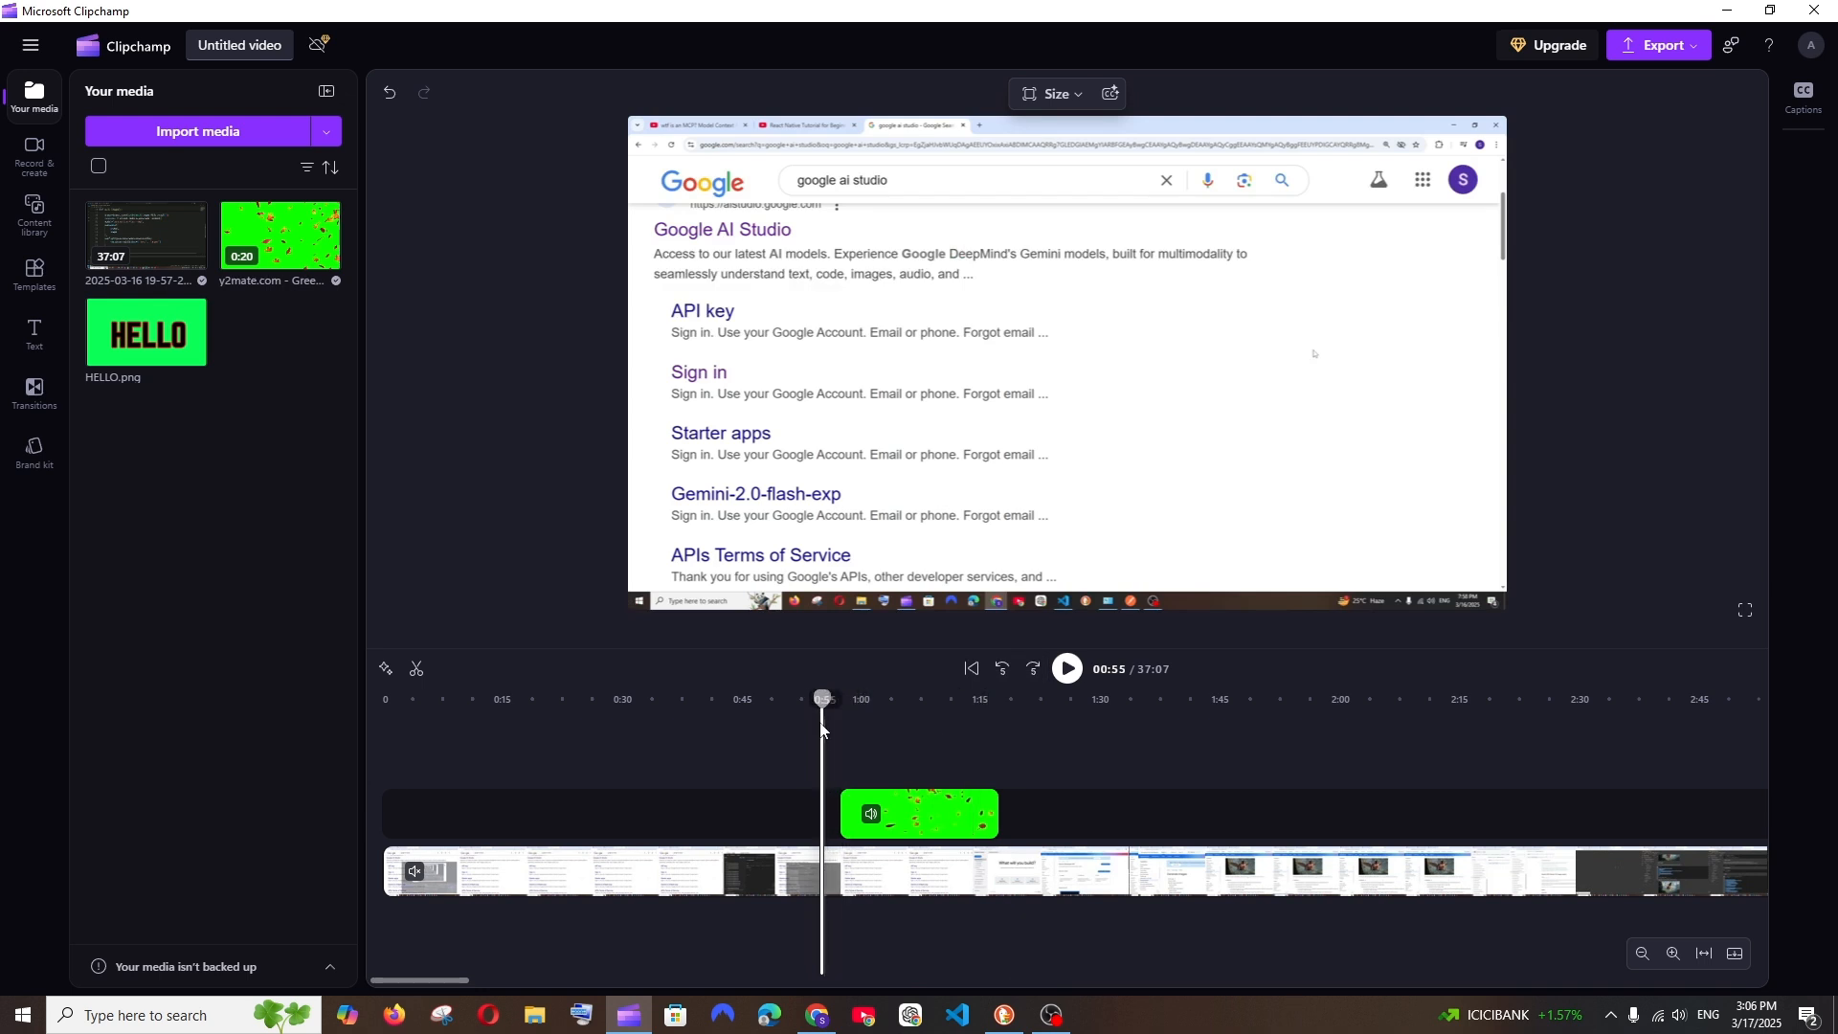
click(1067, 668)
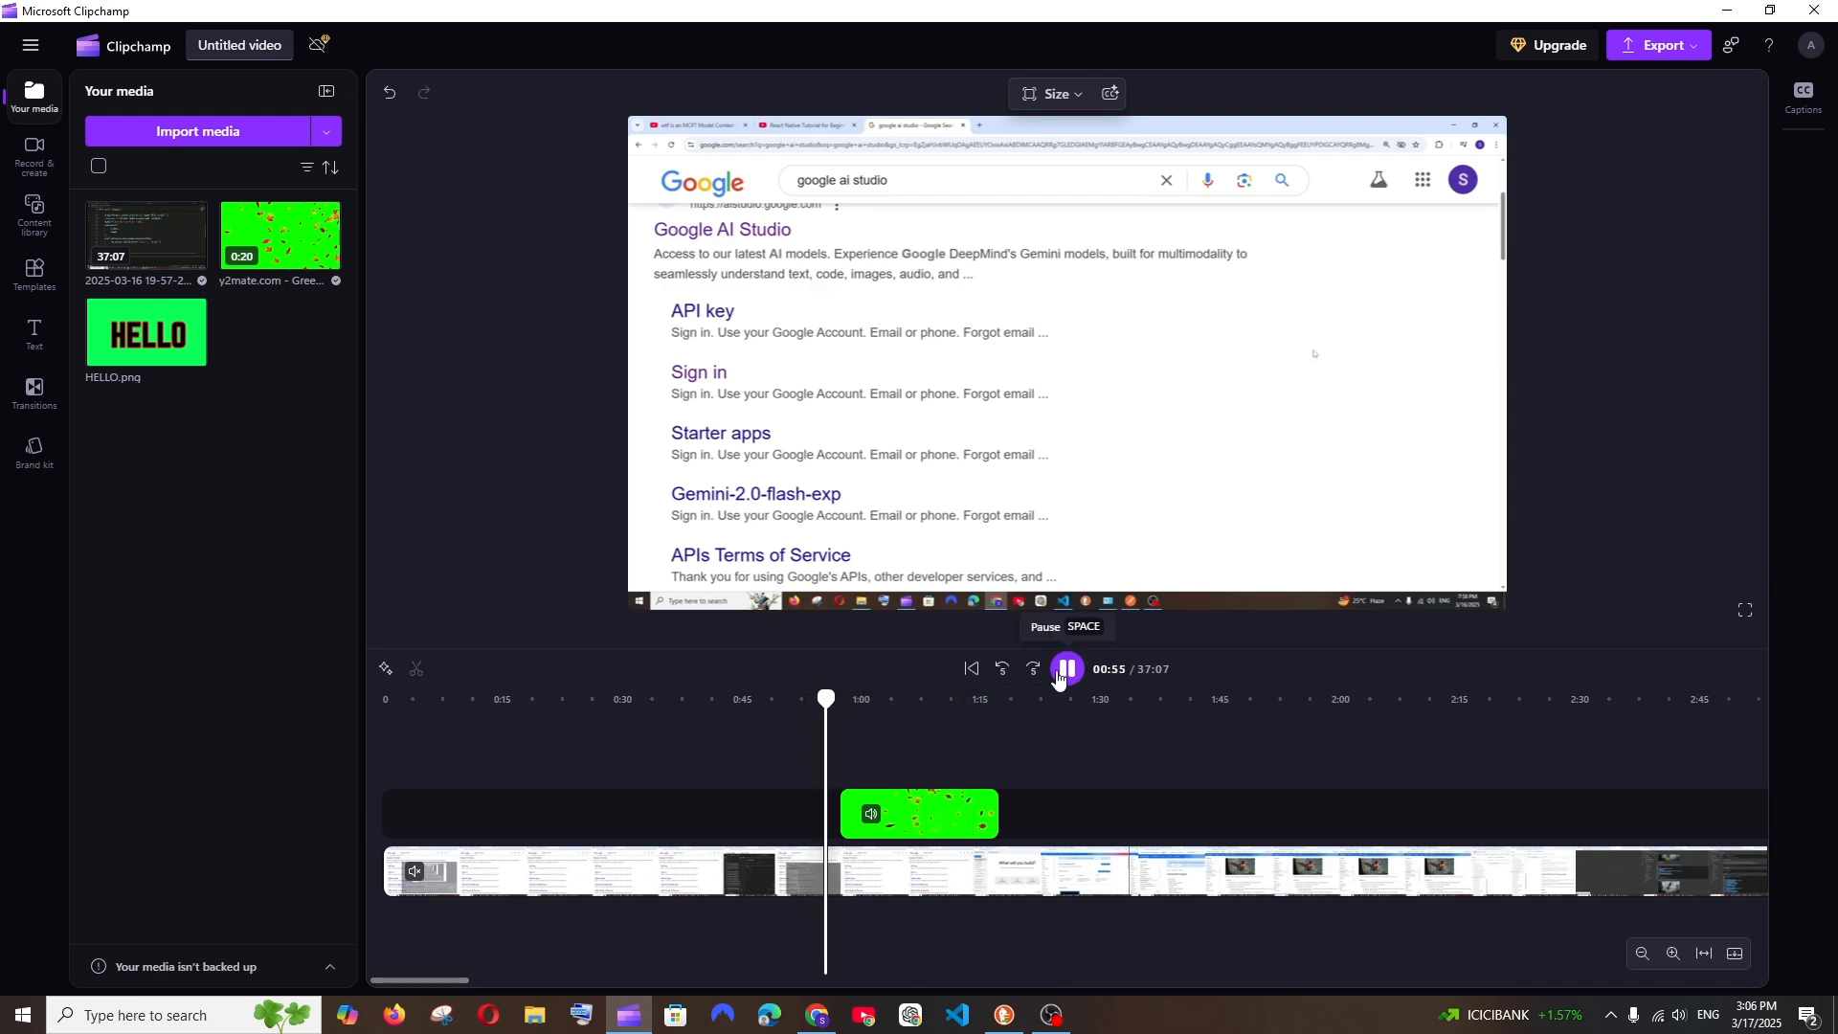
- Pause at 0:58 and select the leaves clip so its property sidebar appears
click(1068, 668)
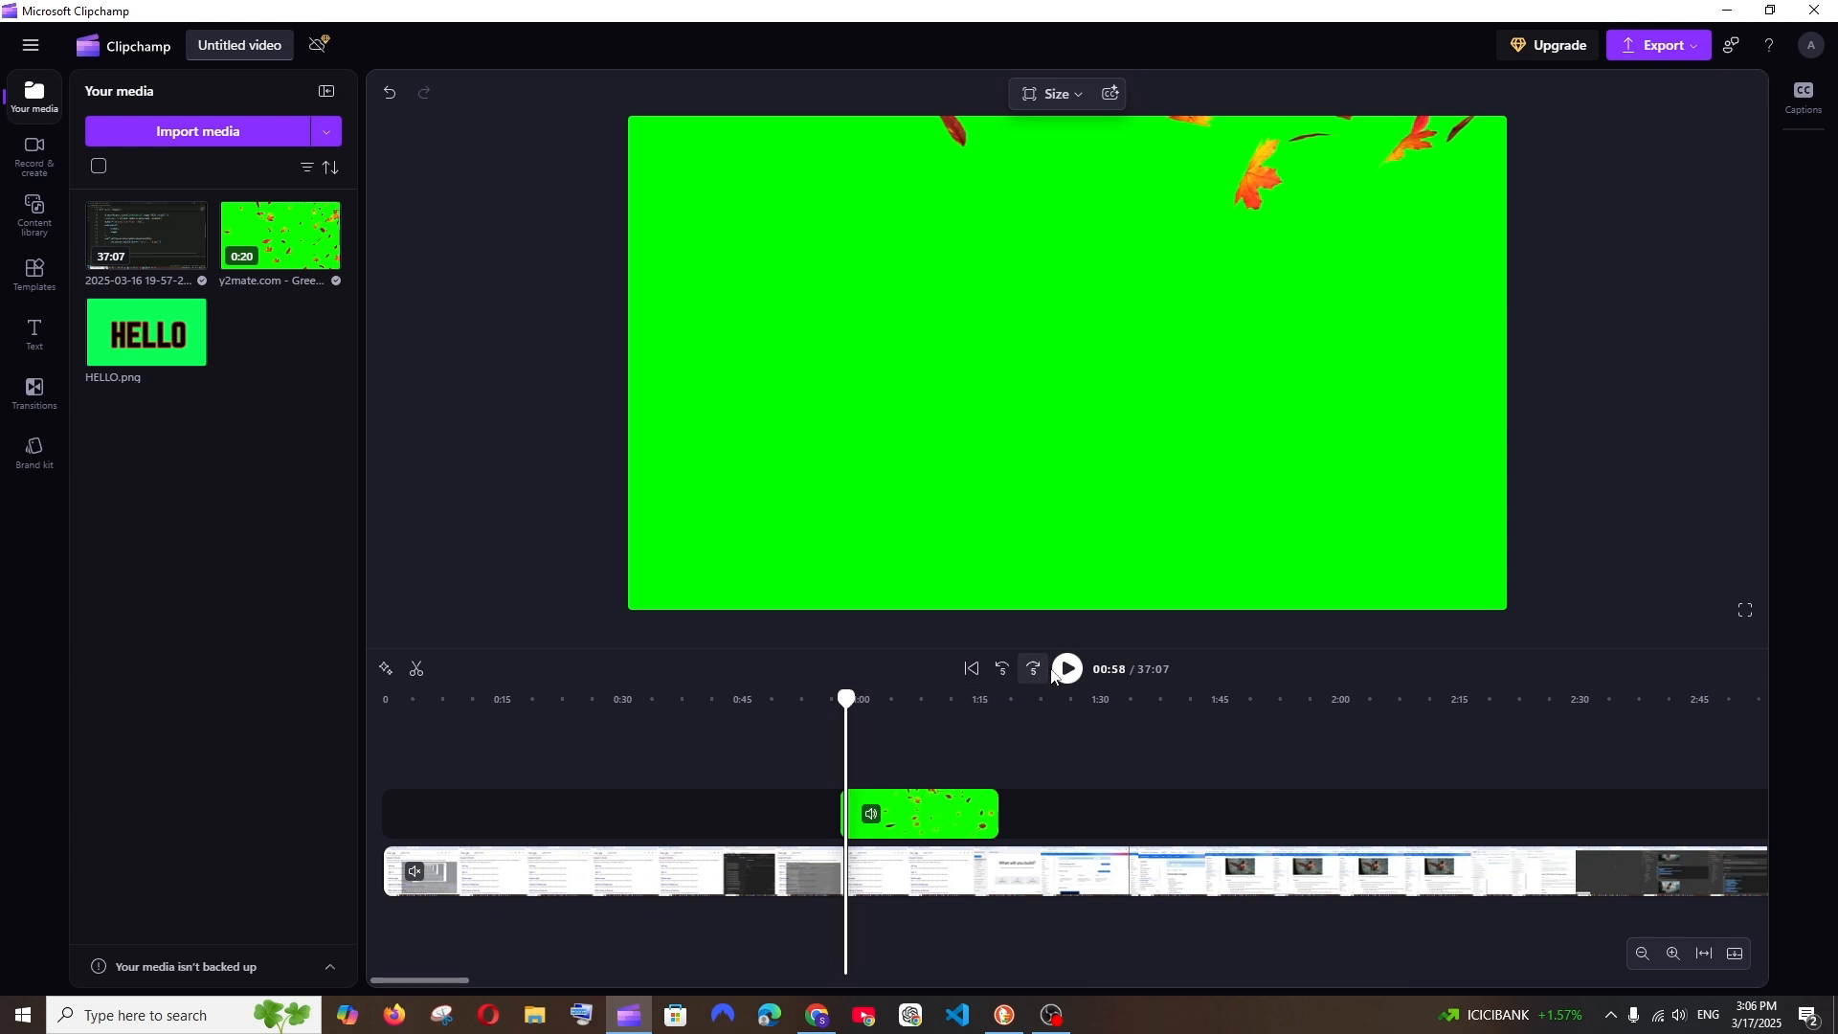
click(919, 814)
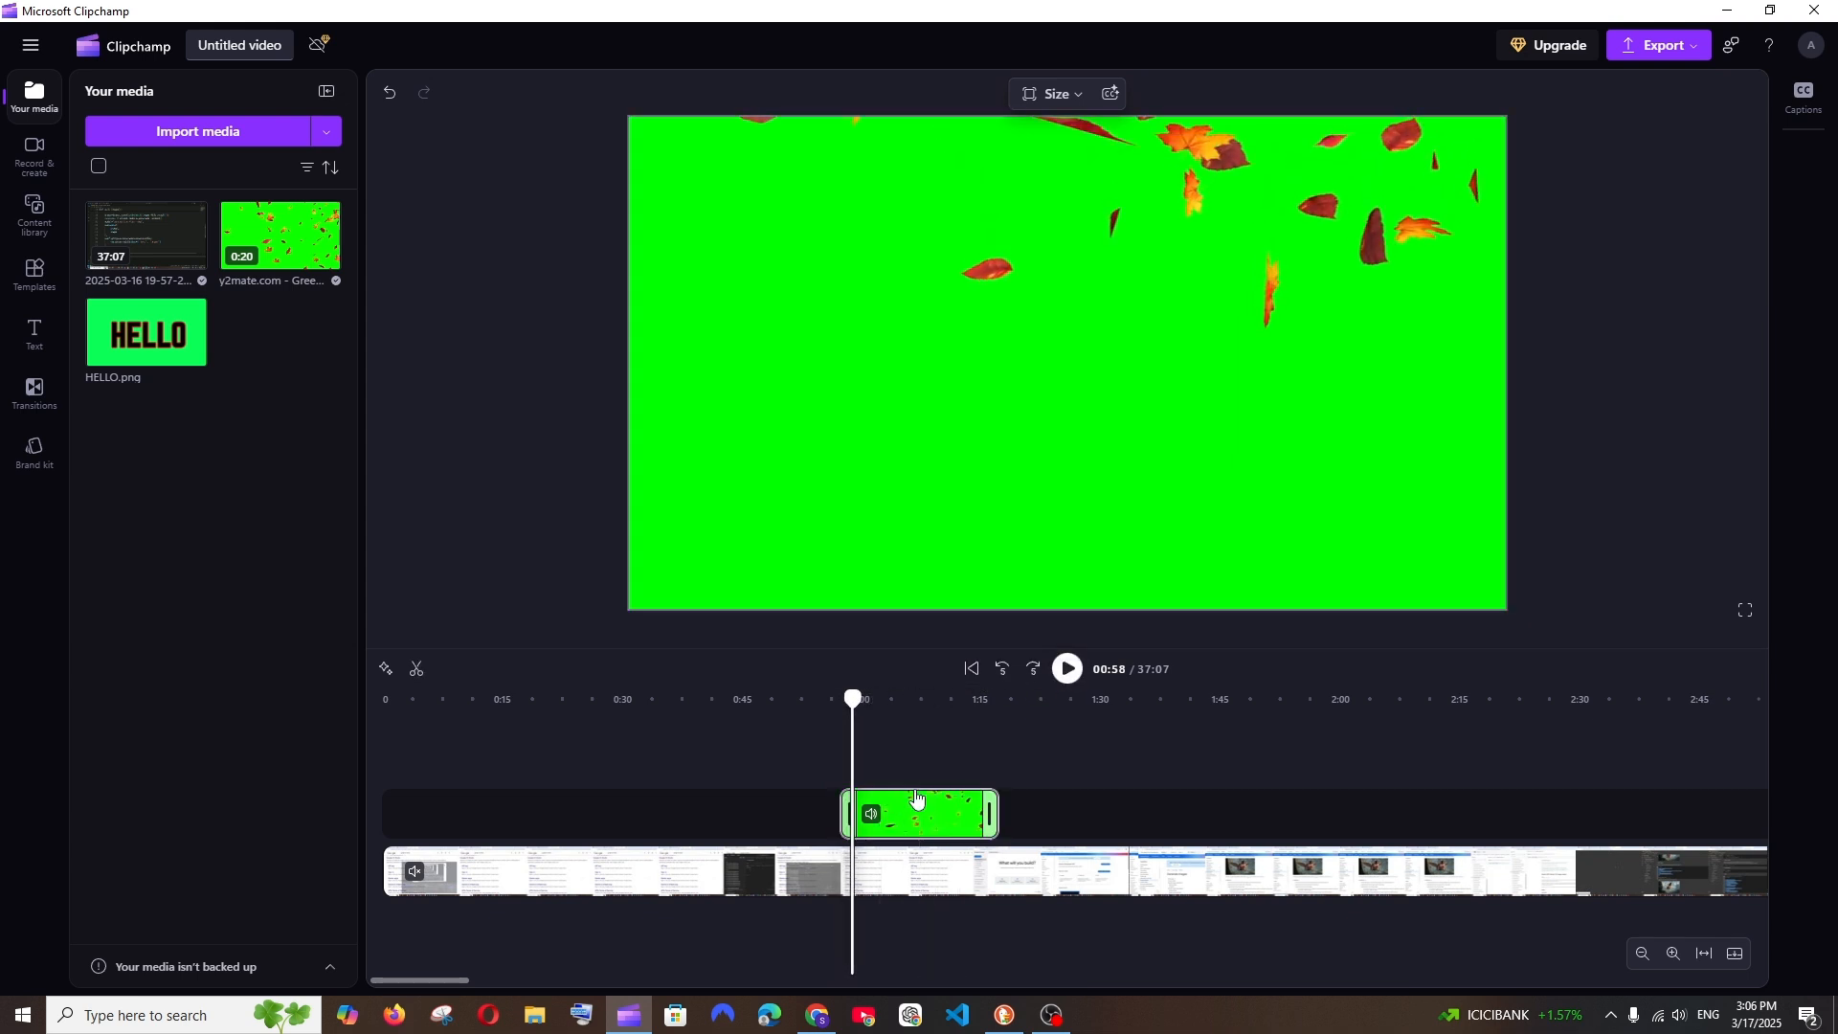
mouse_move(919, 827)
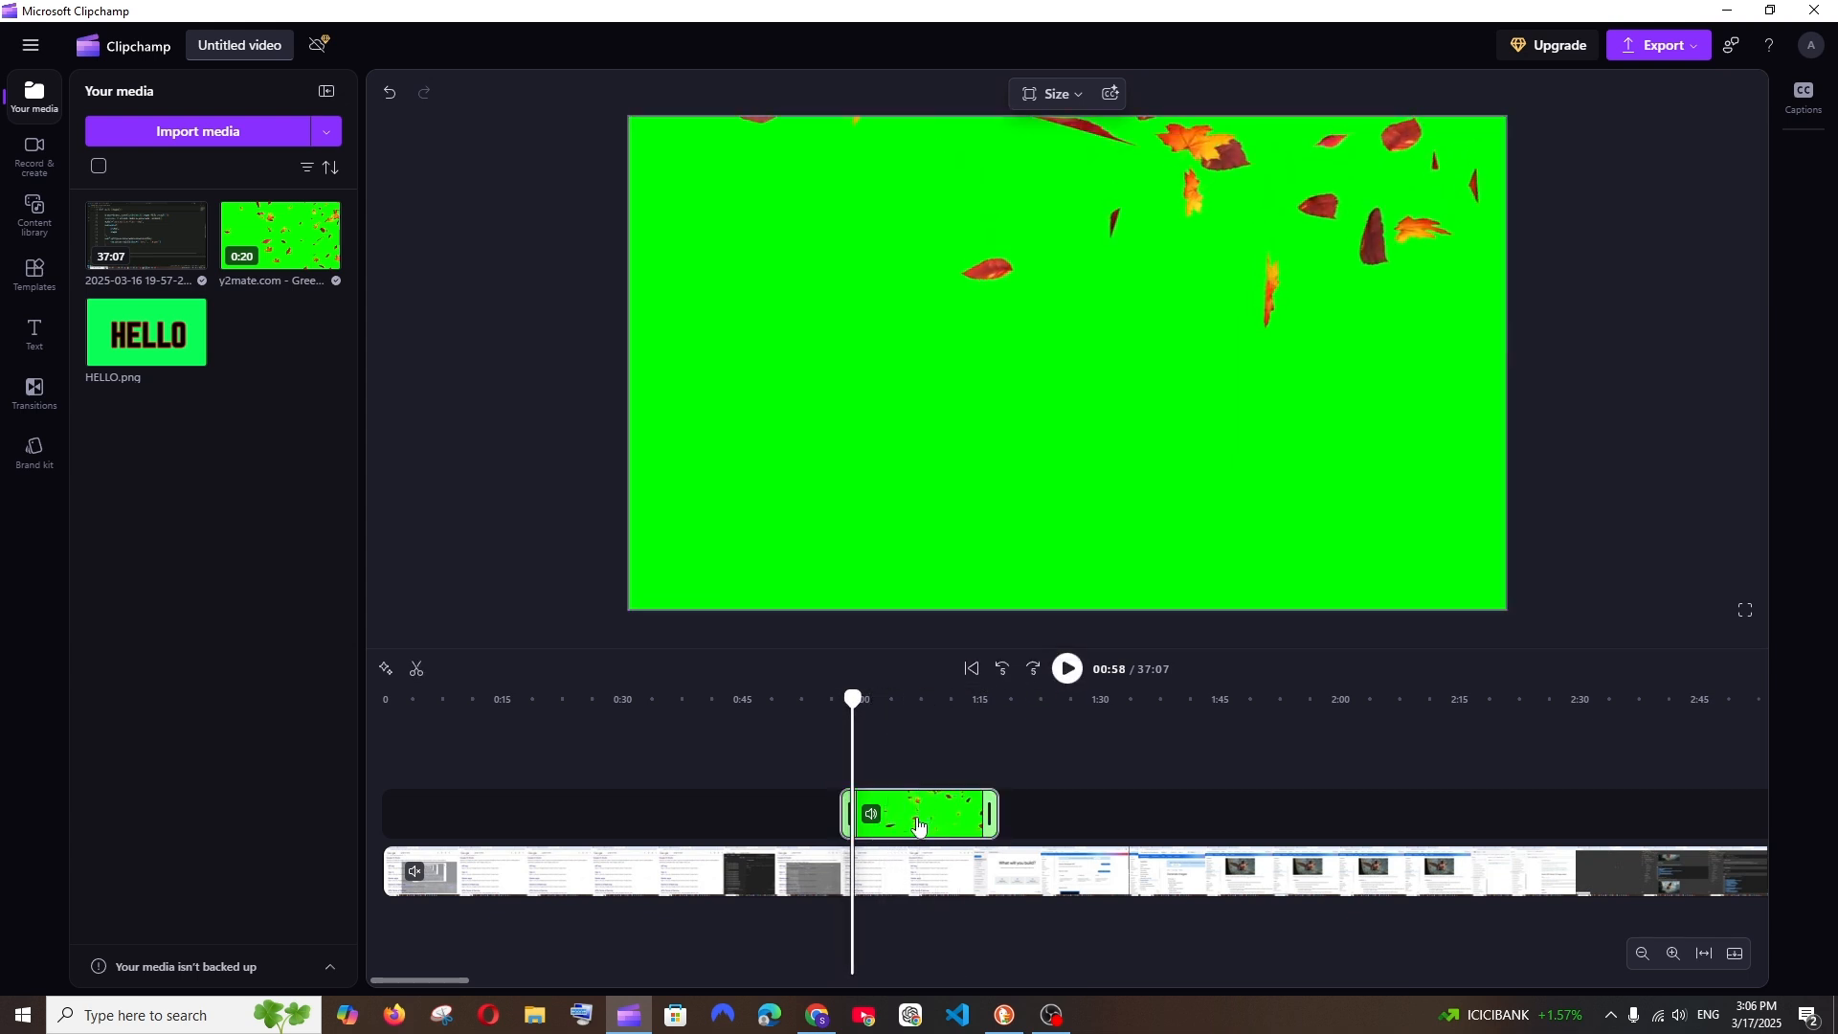
click(919, 816)
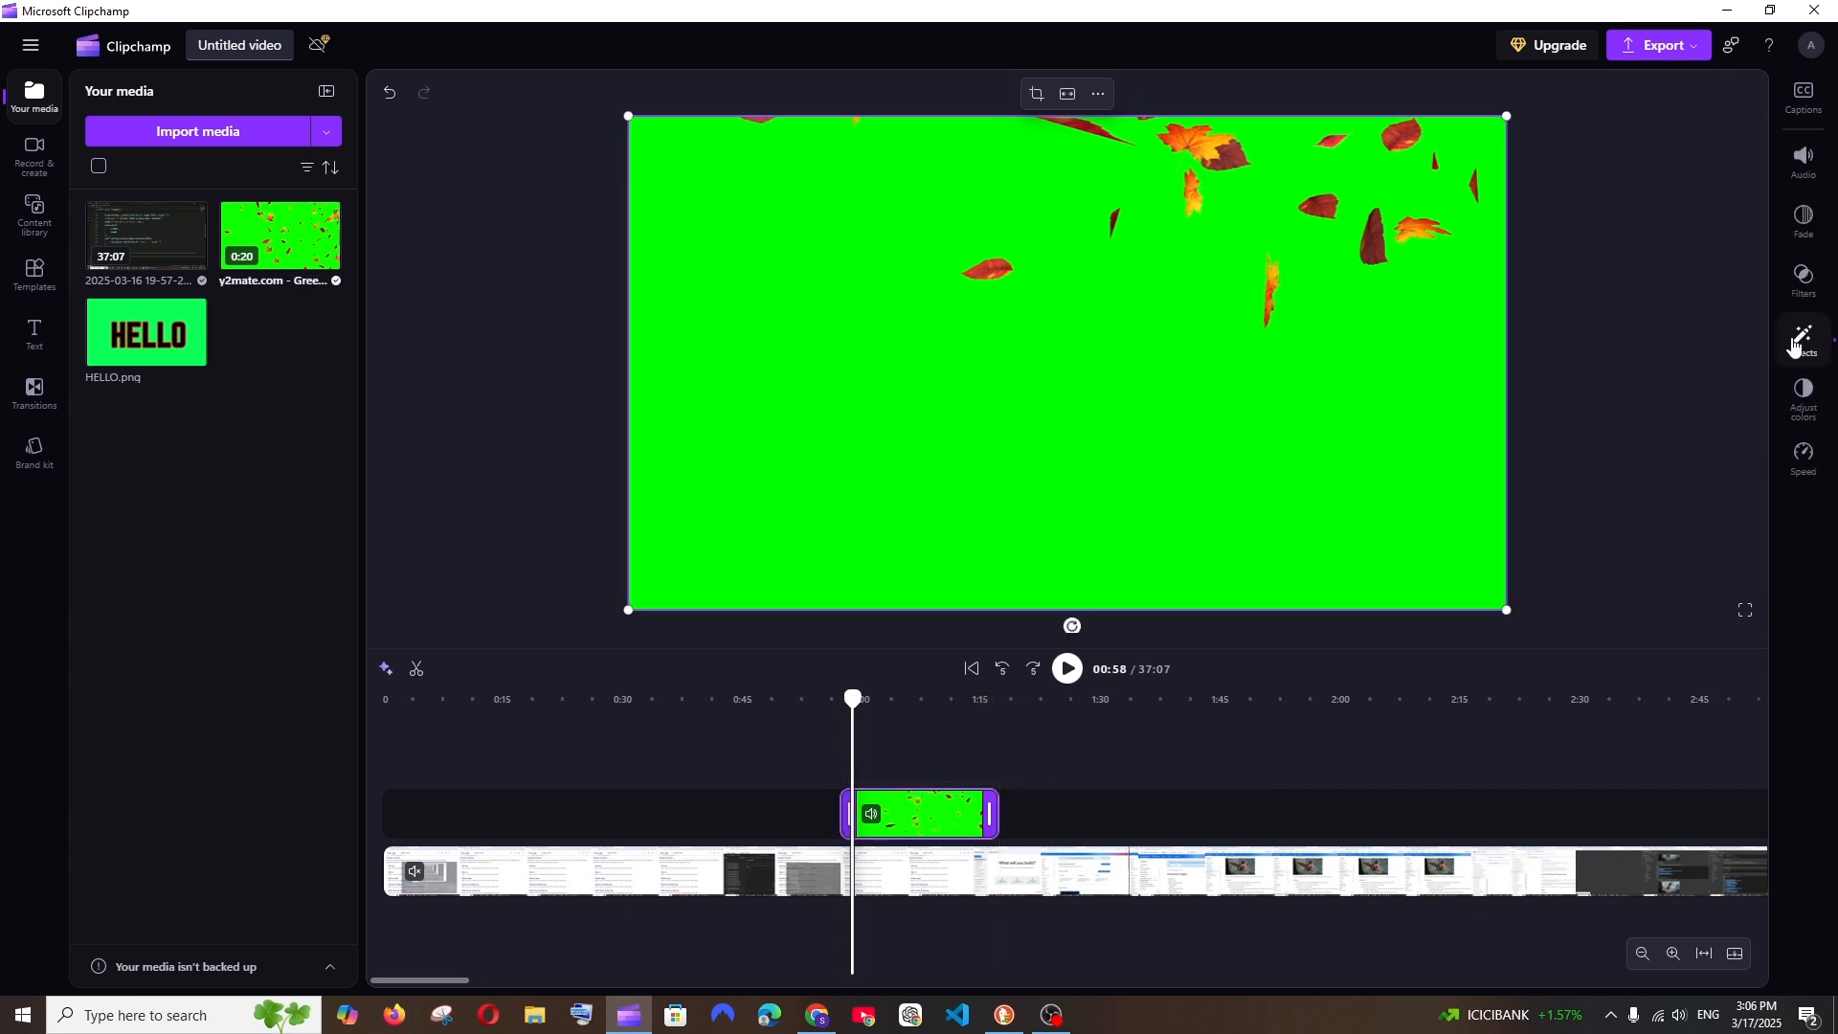
mouse_move(1803, 341)
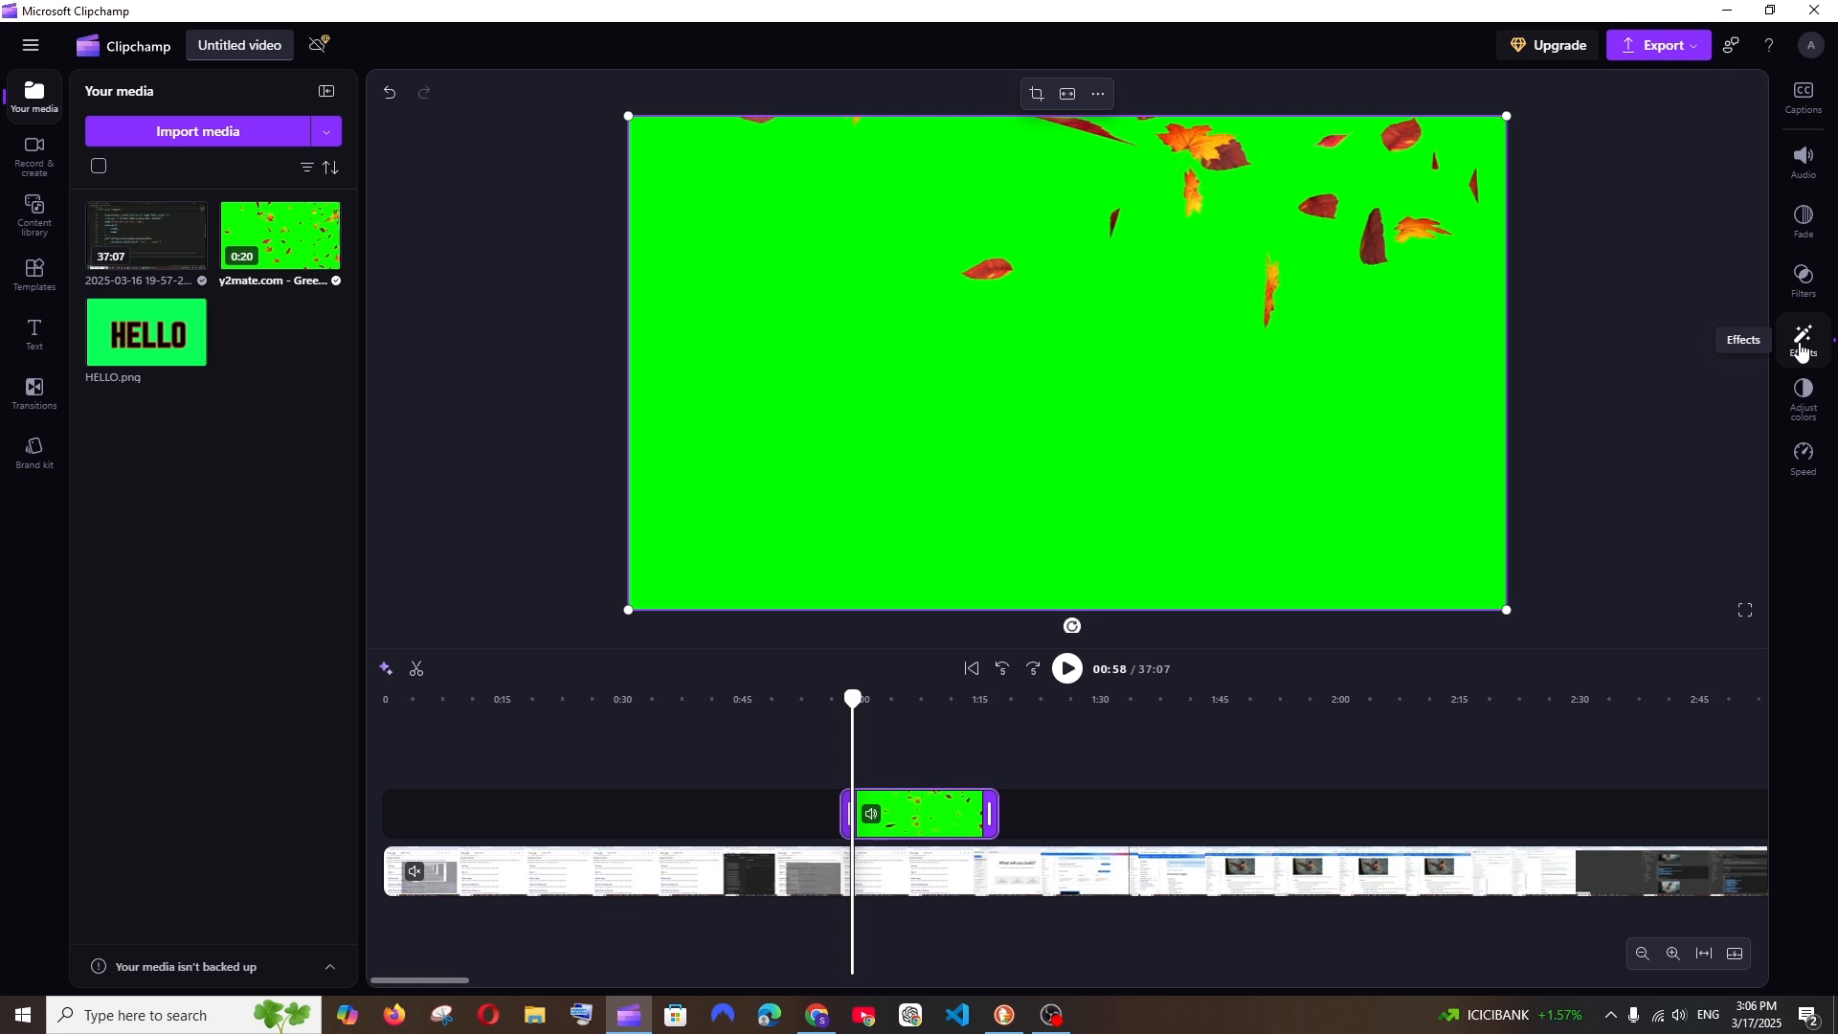
- Apply the Green screen effect to the leaves clip and raise the Screen threshold slider
click(1803, 337)
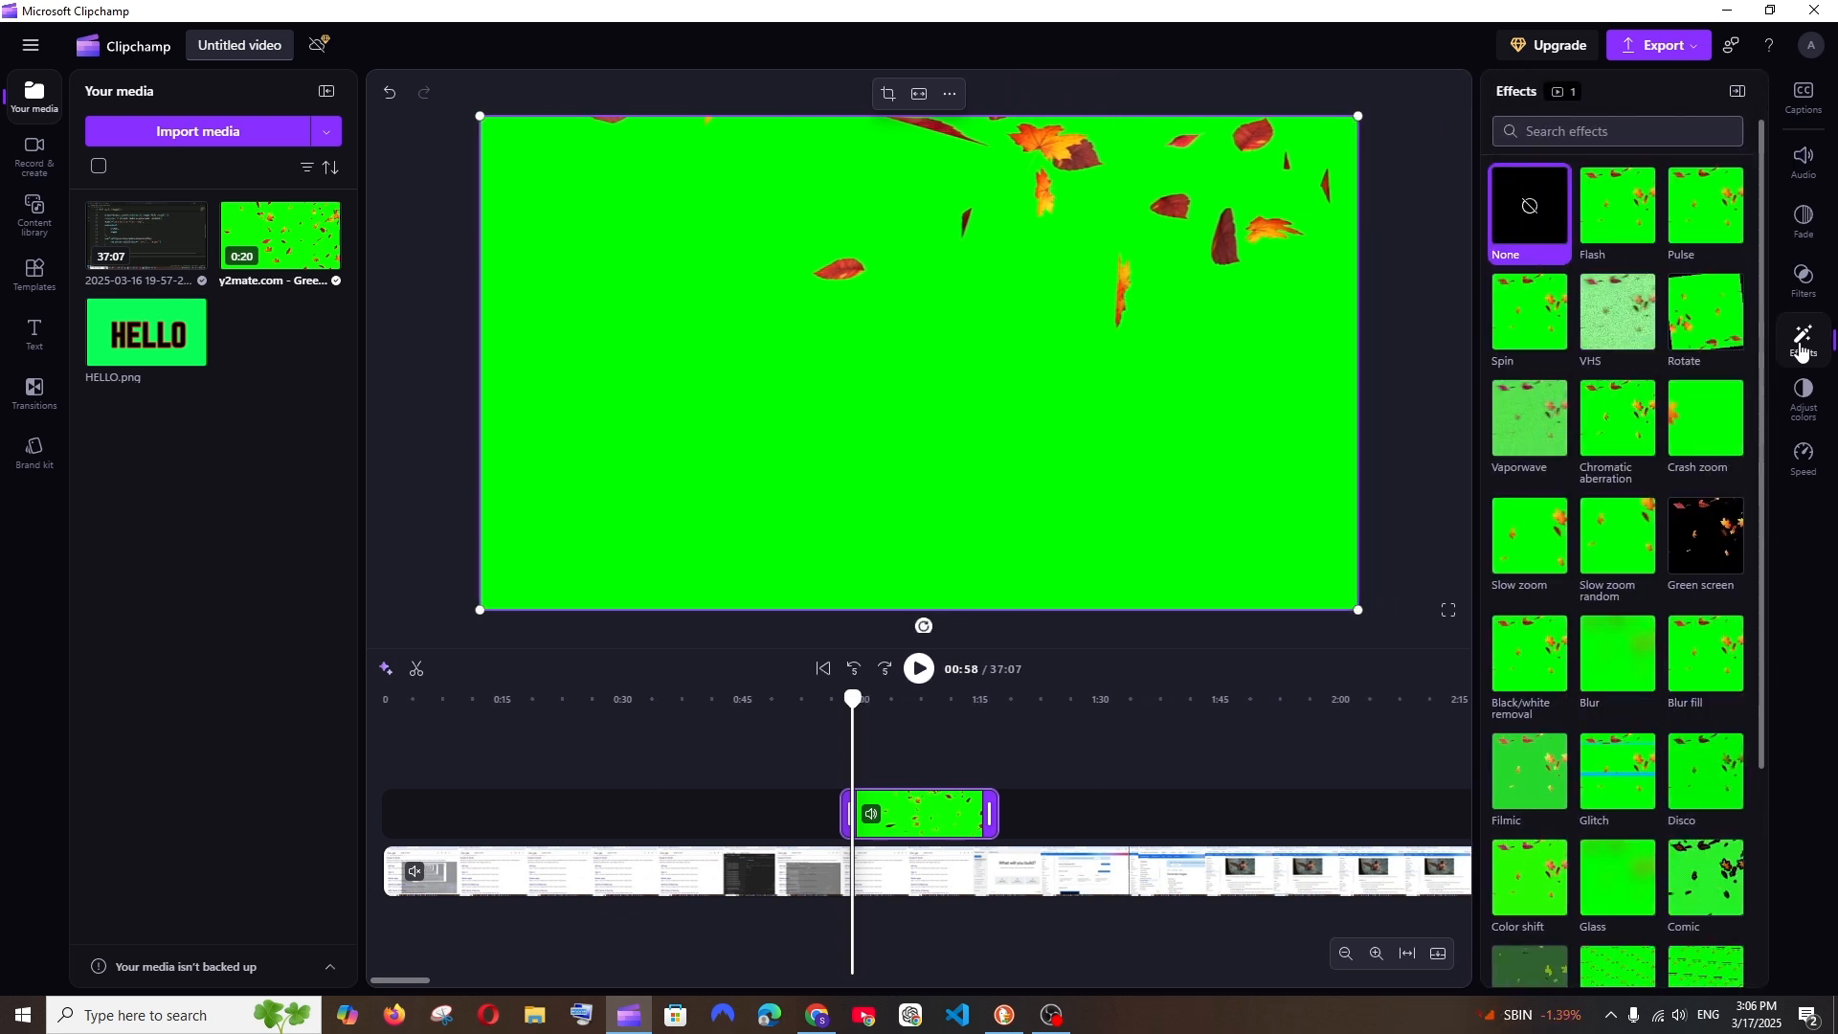
mouse_move(1704, 543)
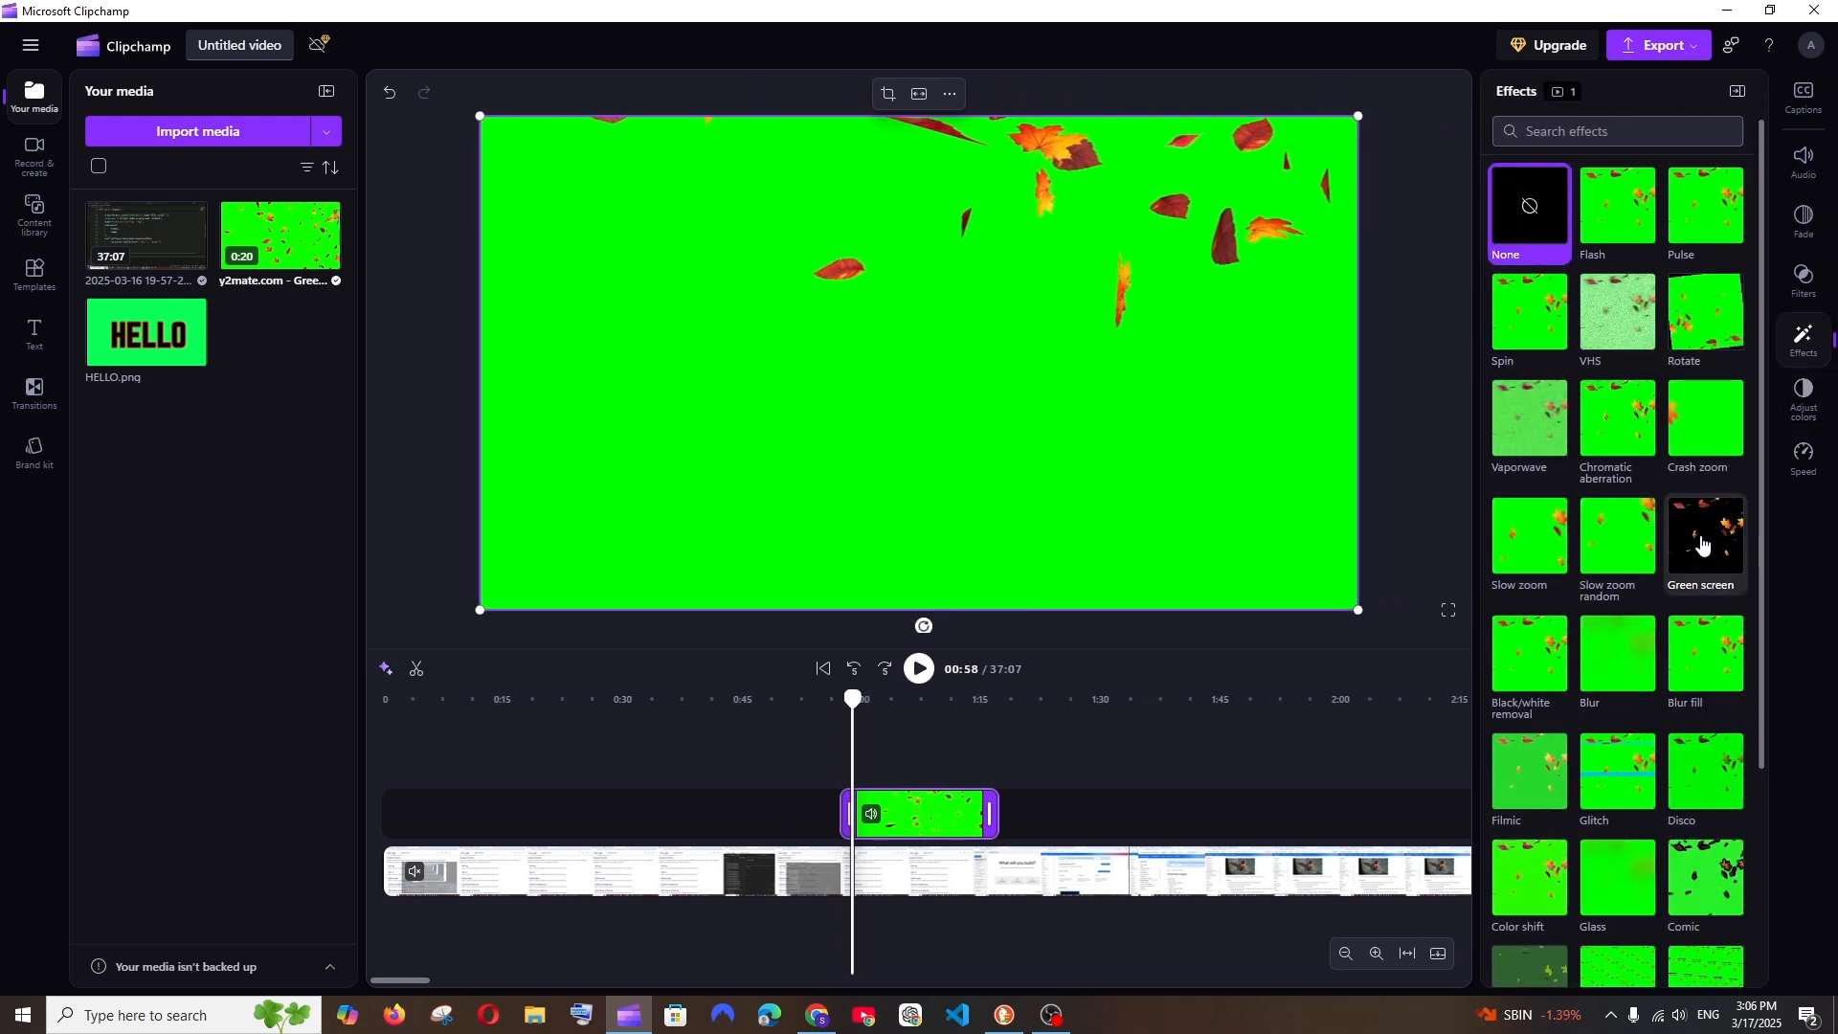
click(1704, 538)
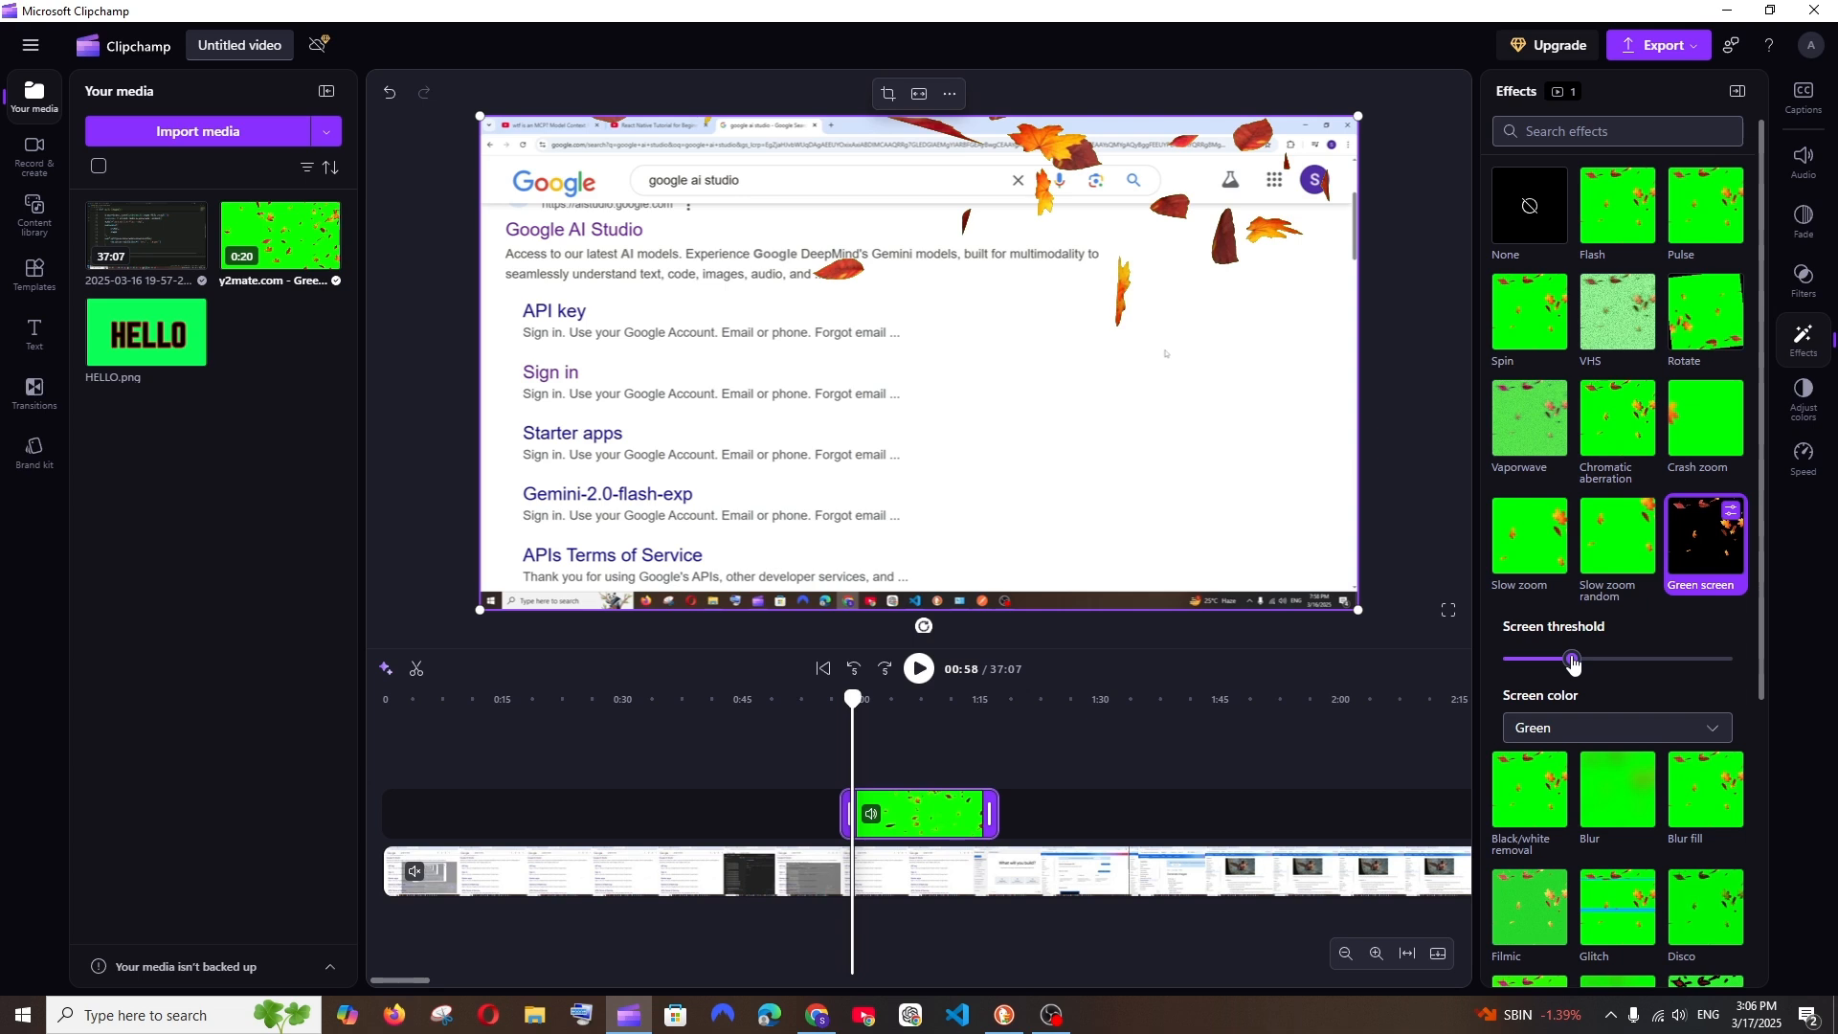
drag(1574, 659, 1597, 658)
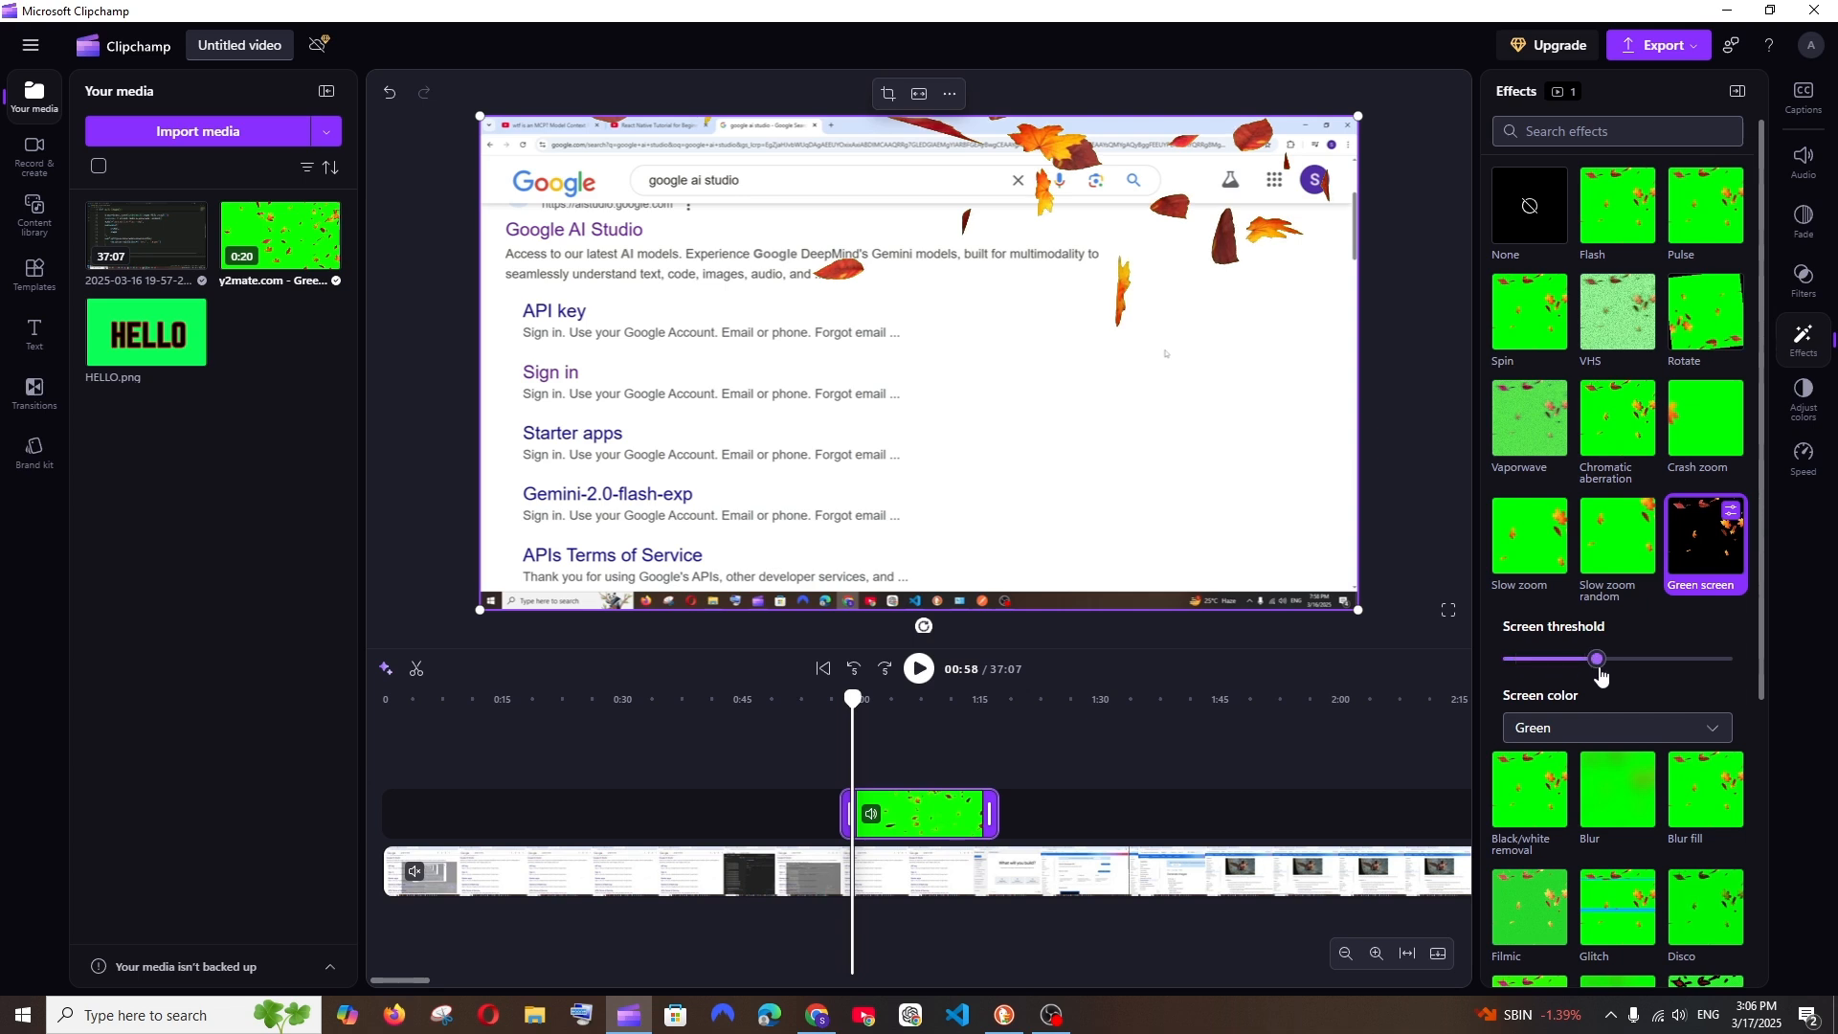
drag(1595, 658, 1570, 658)
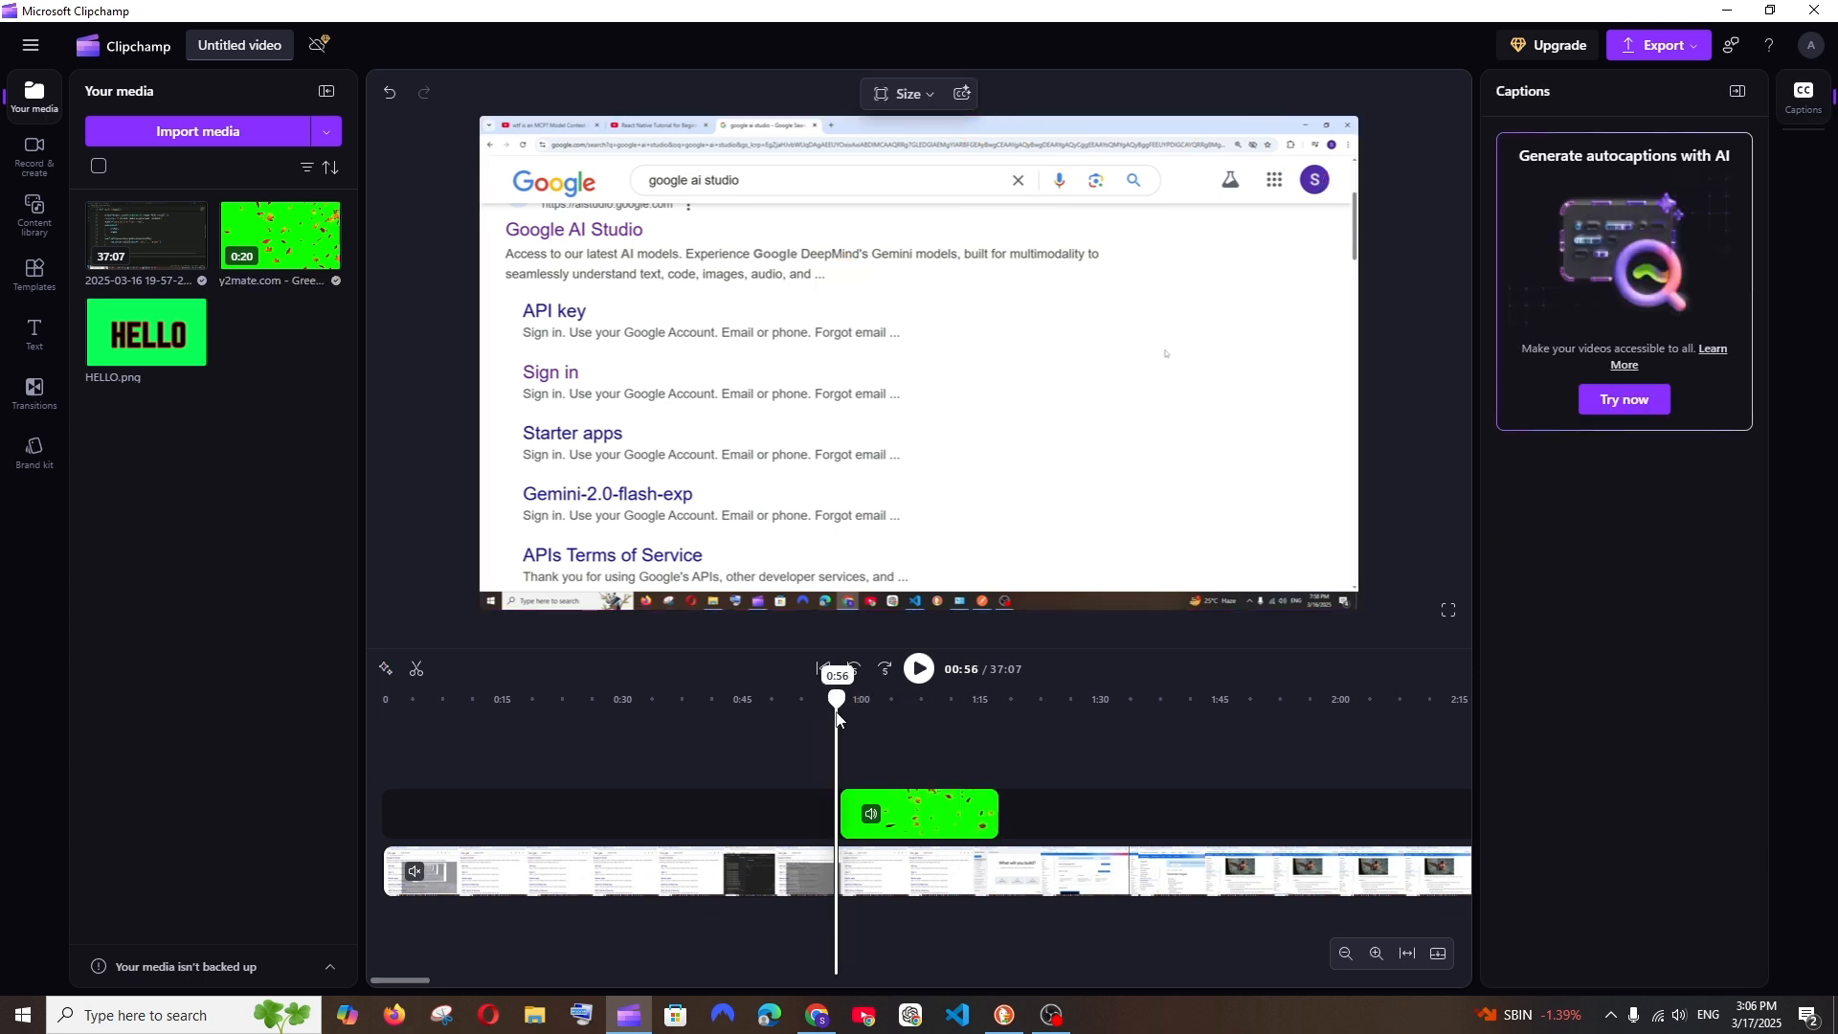
click(919, 668)
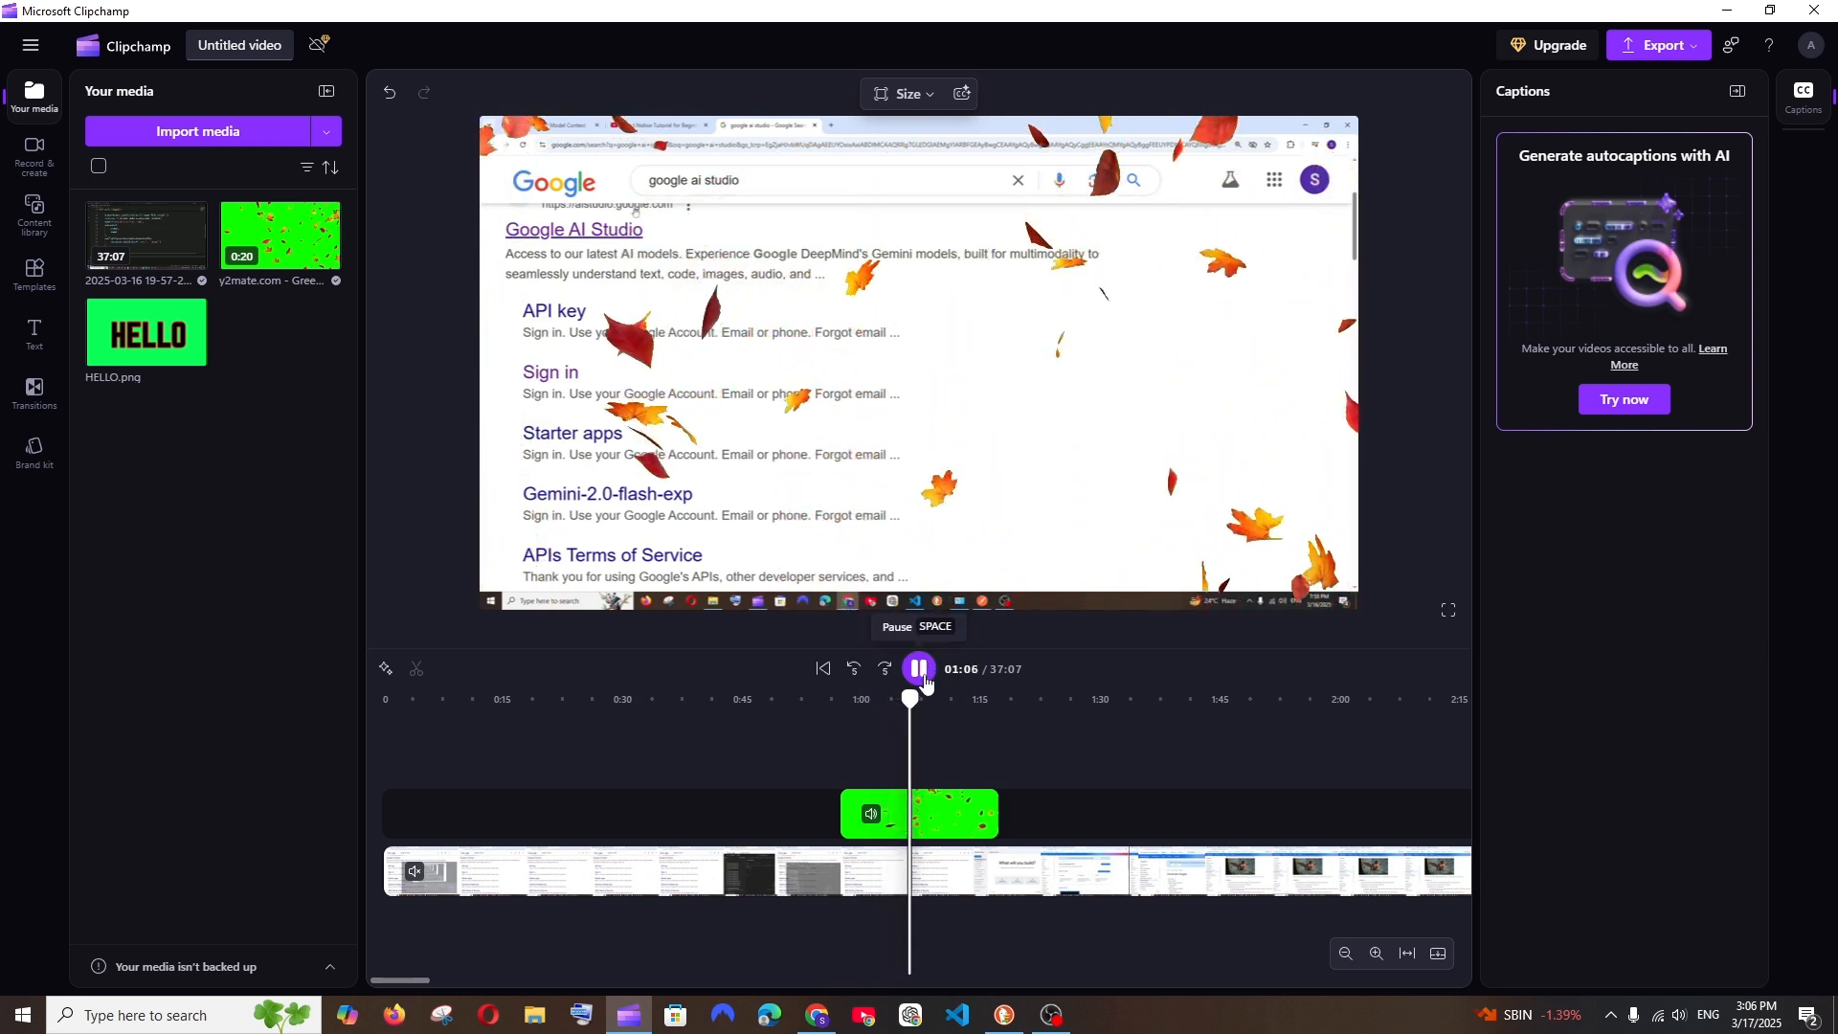
click(919, 814)
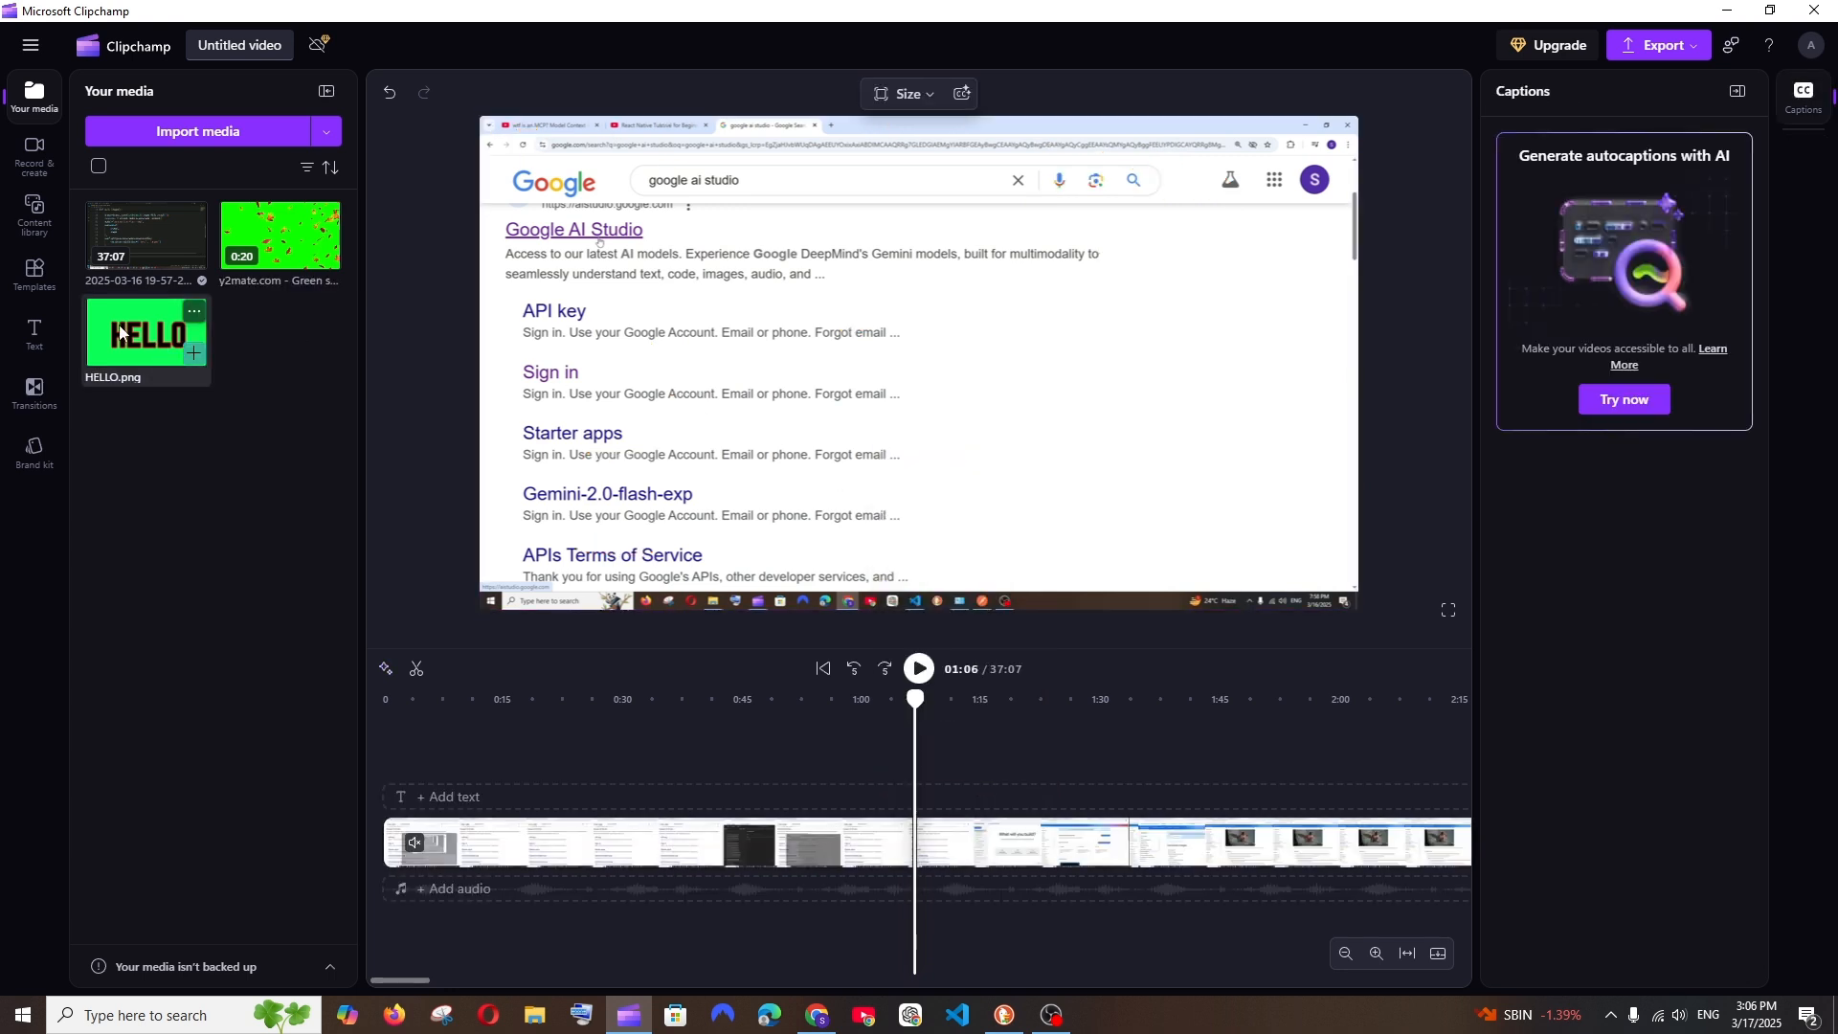
- Place HELLO.png above the recording at about 1:01 with Green screen applied, then preview it
drag(146, 333, 877, 814)
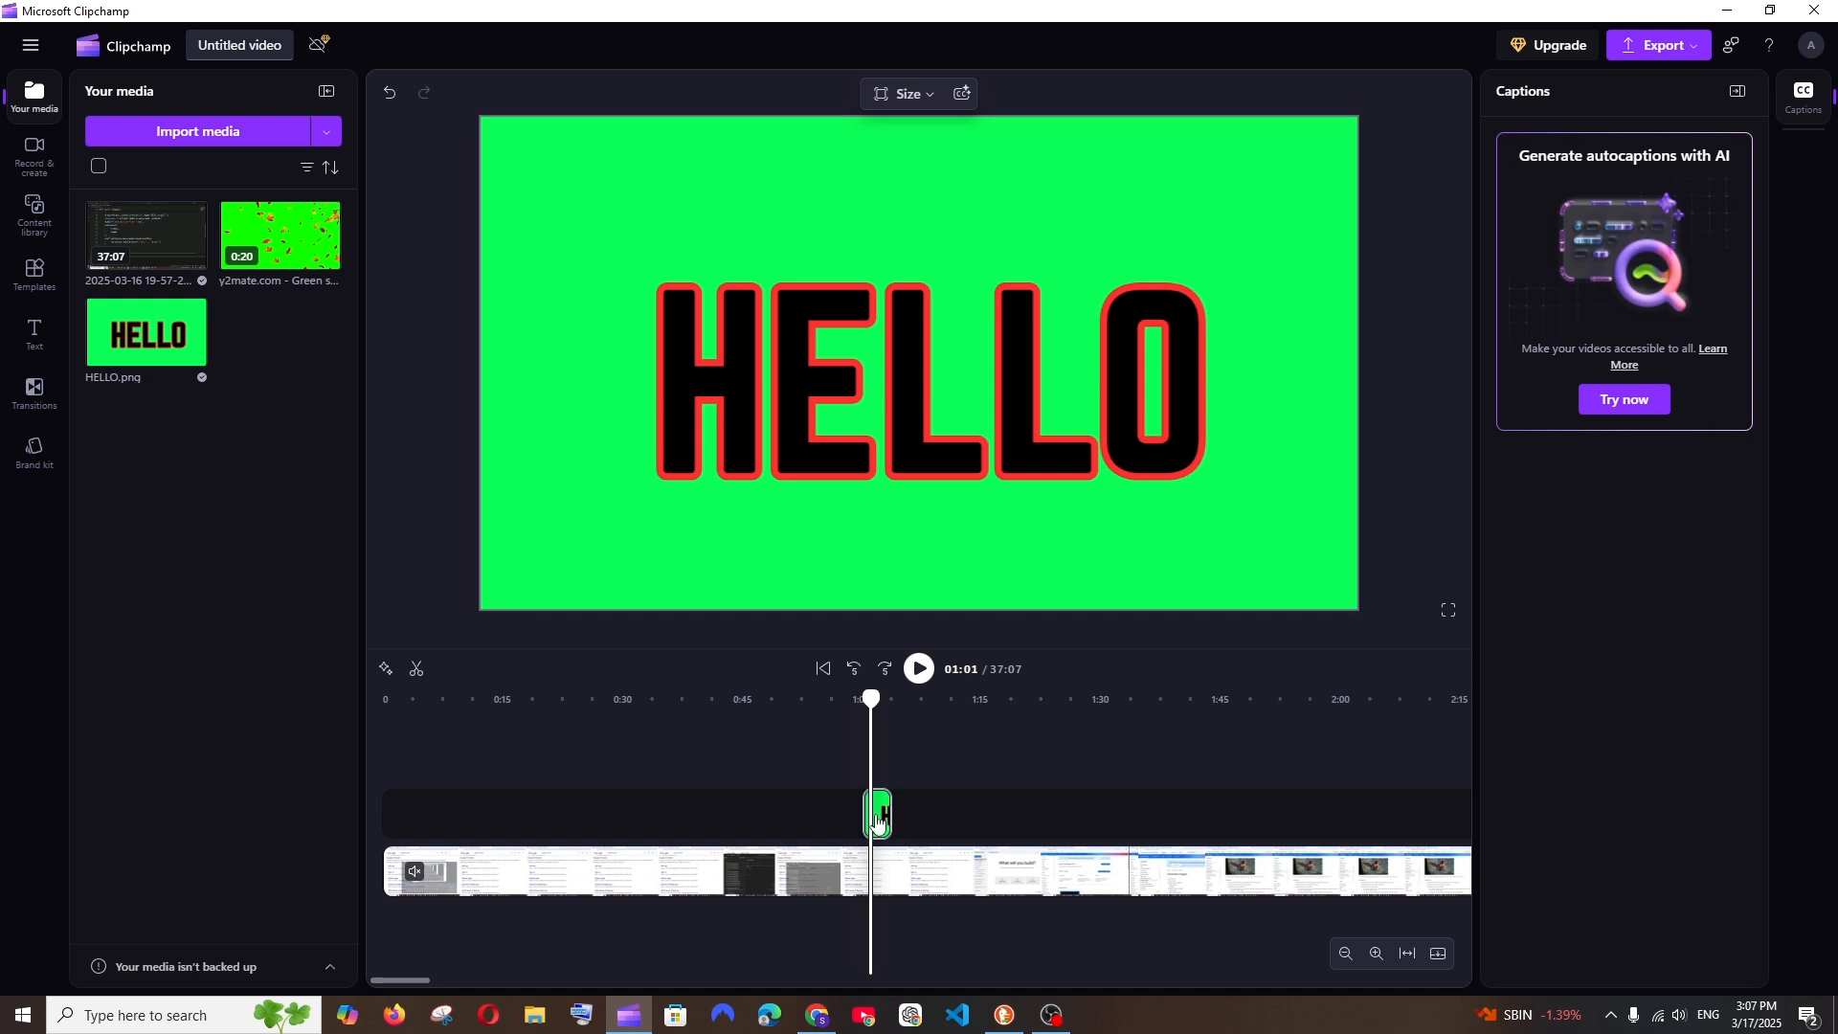
click(877, 815)
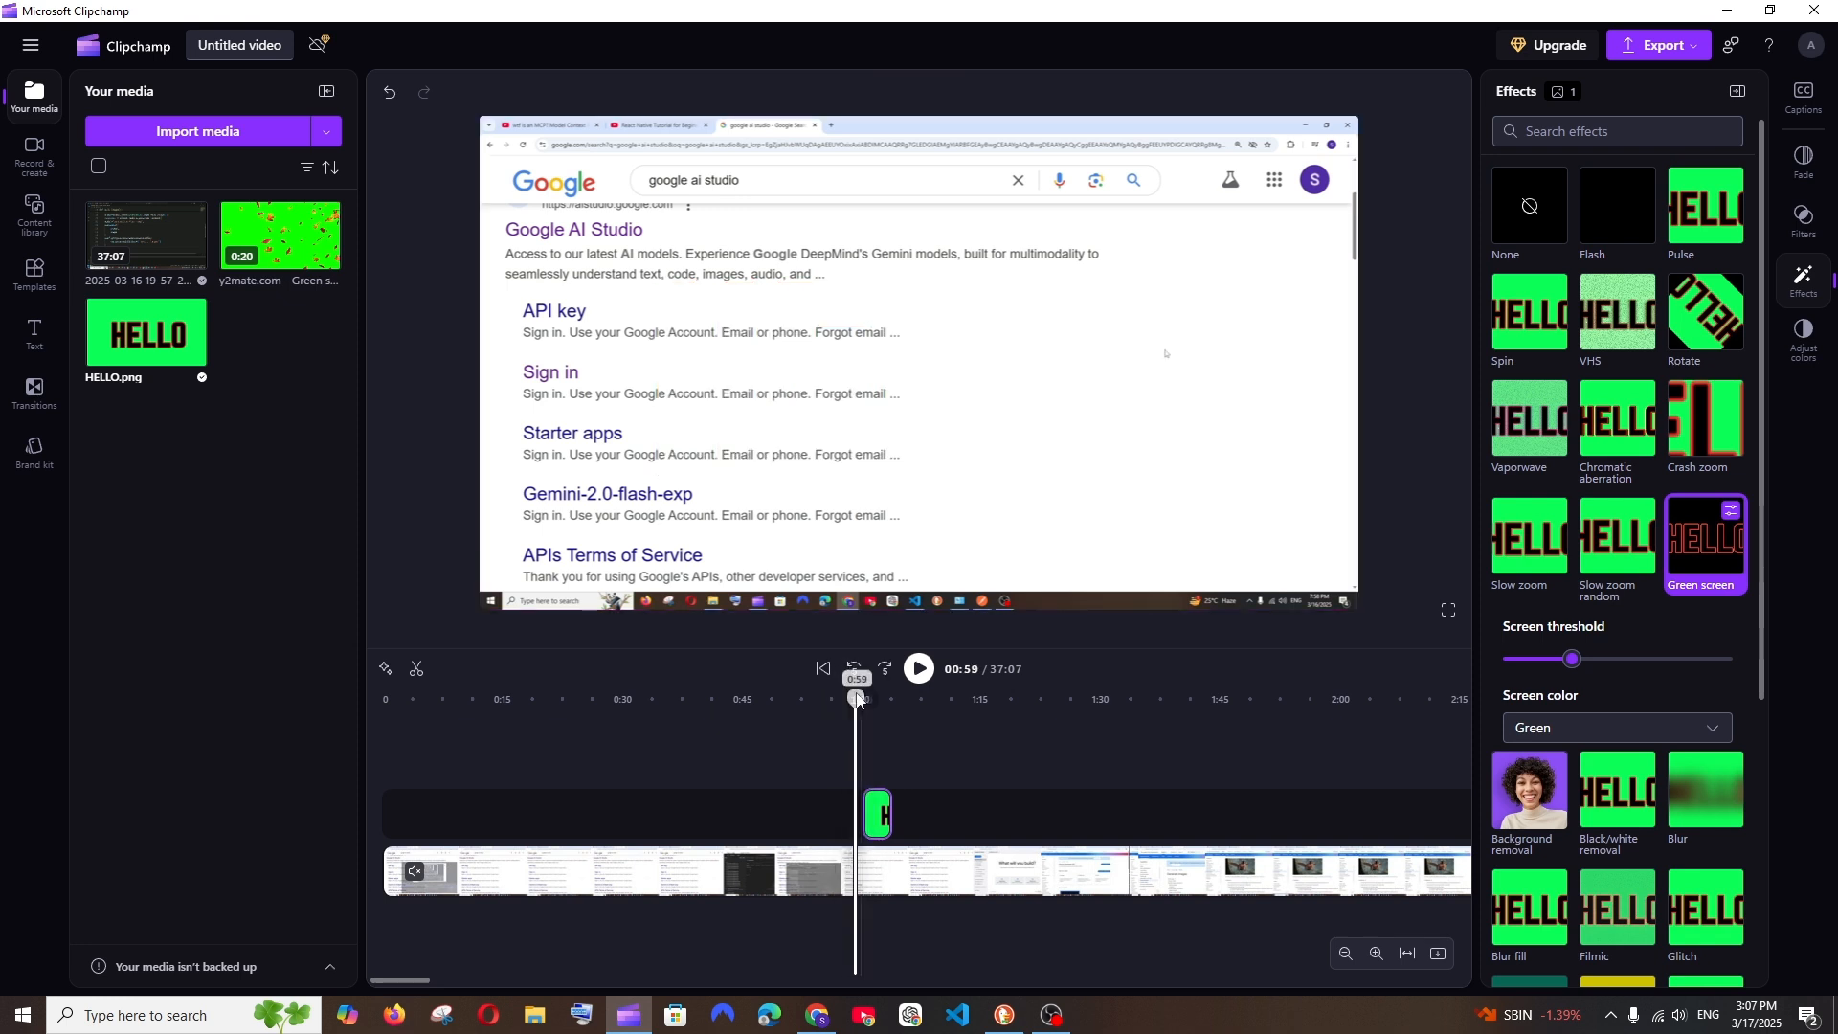
click(919, 668)
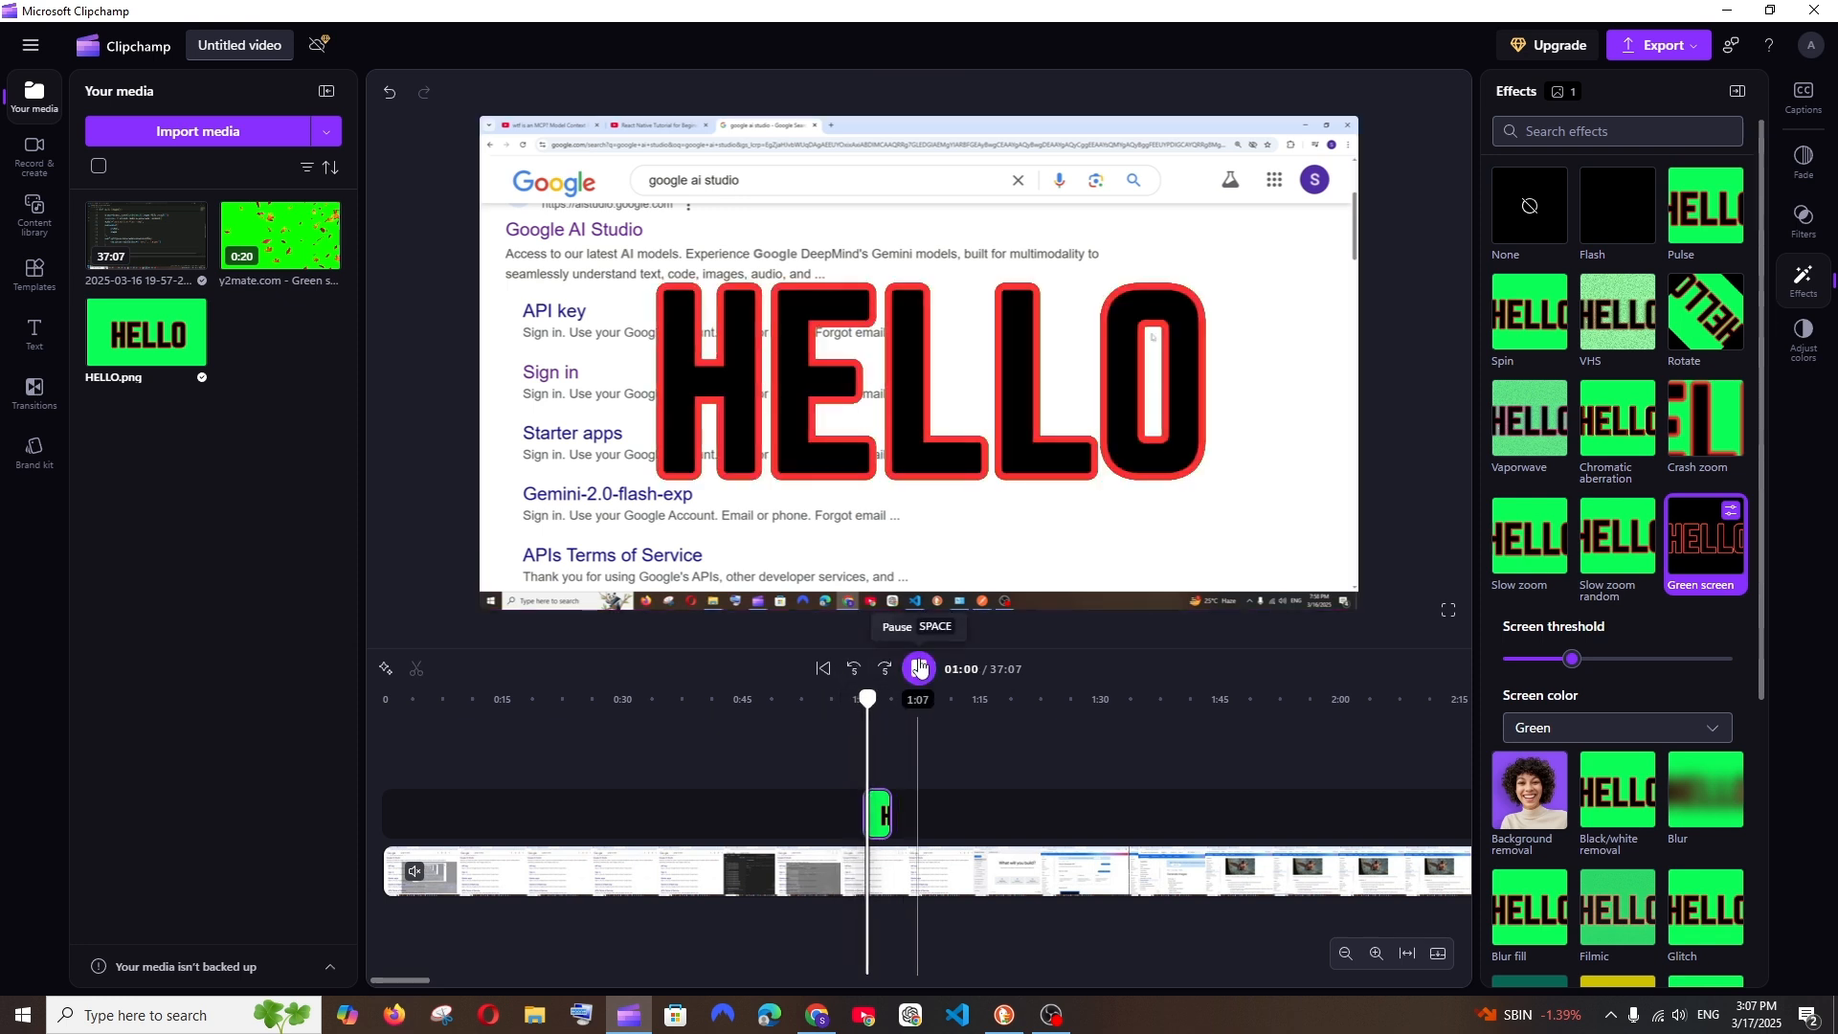